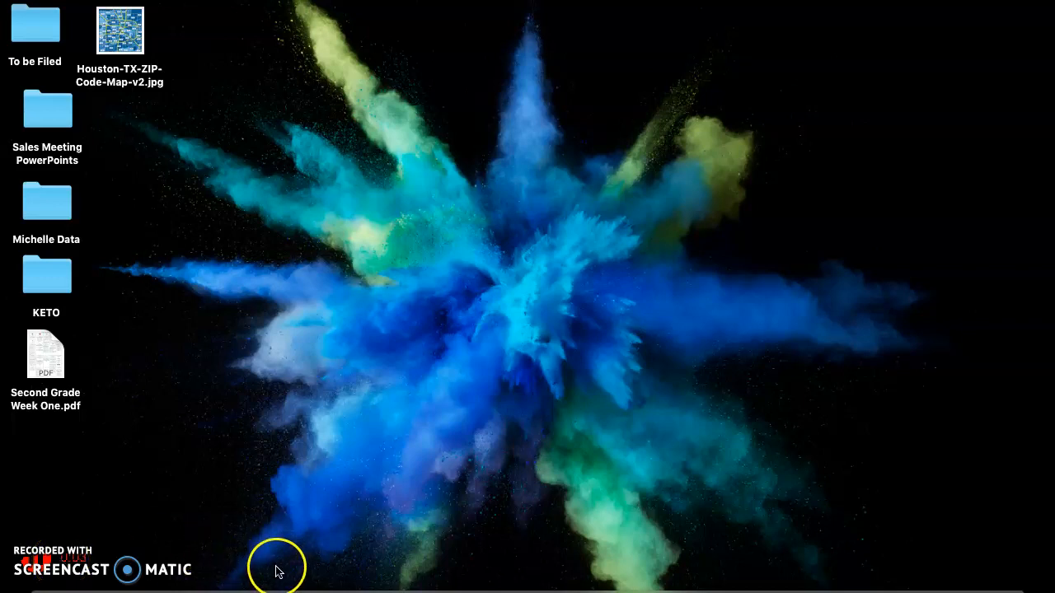
pyautogui.moveTo(285, 567)
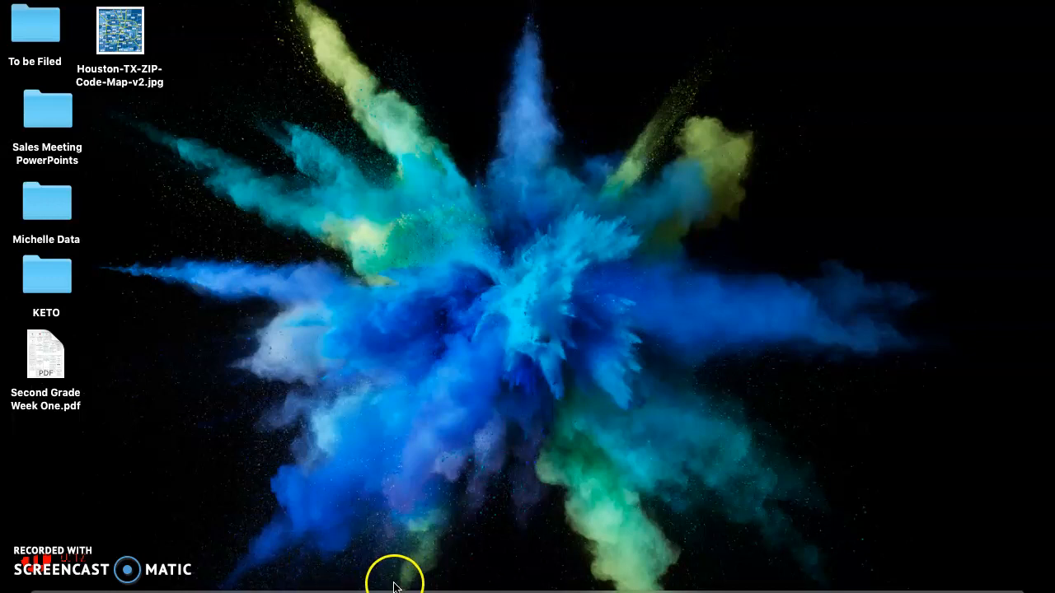
# Launch Chrome from the Dock.
pyautogui.click(416, 570)
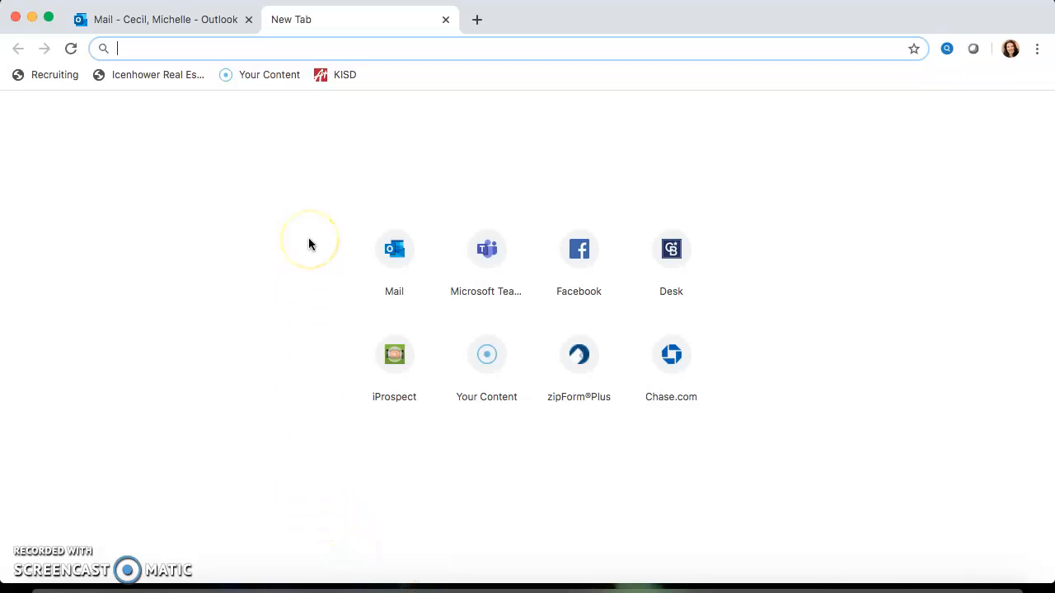
# Open zipForm Plus, sign in with saved credentials, and skip the expired-library renewal notice.
pyautogui.click(578, 355)
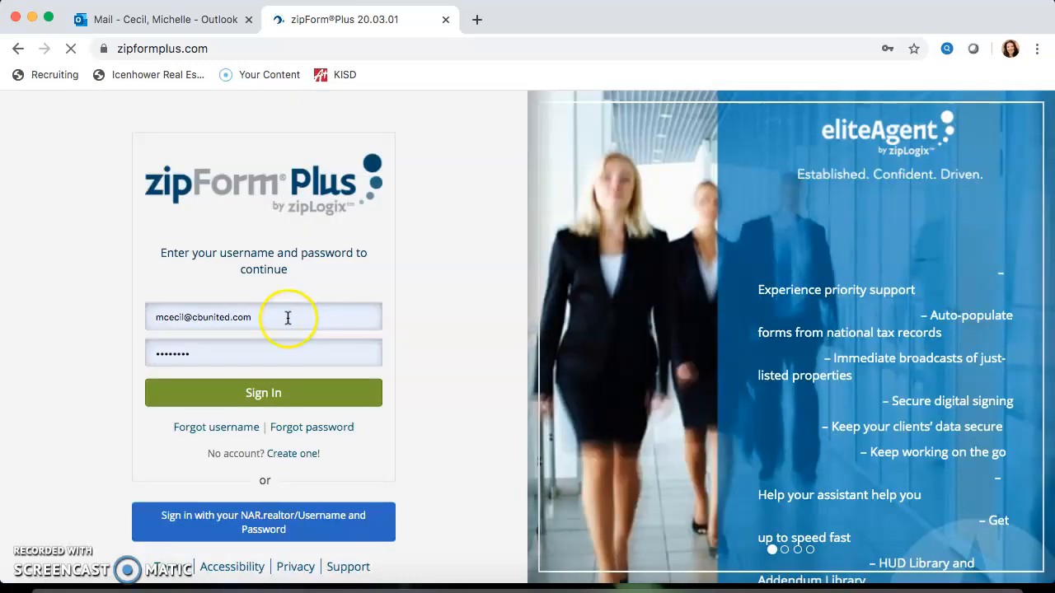
pyautogui.click(263, 392)
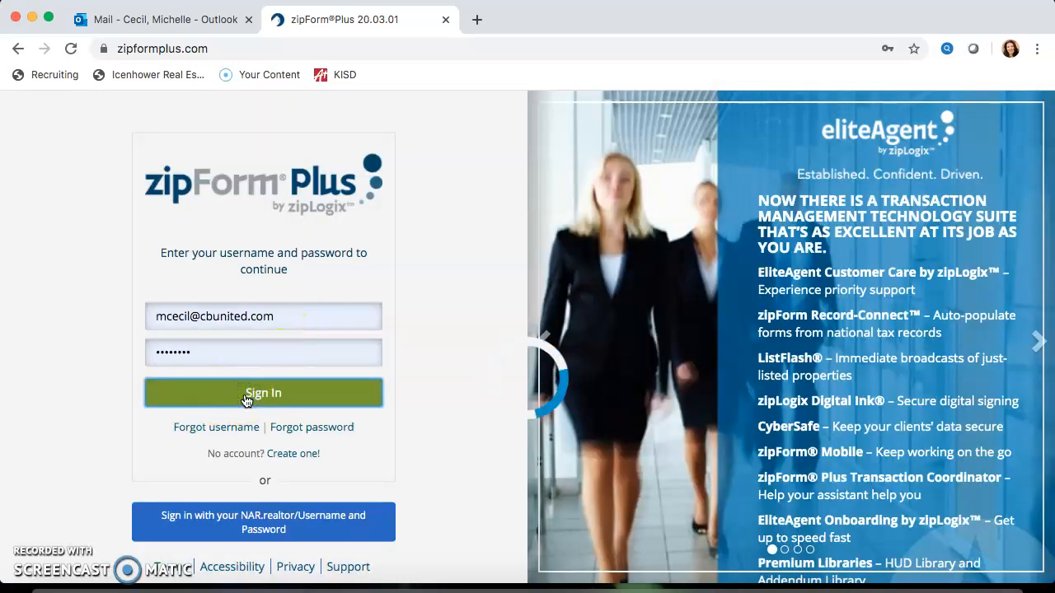
pyautogui.click(262, 392)
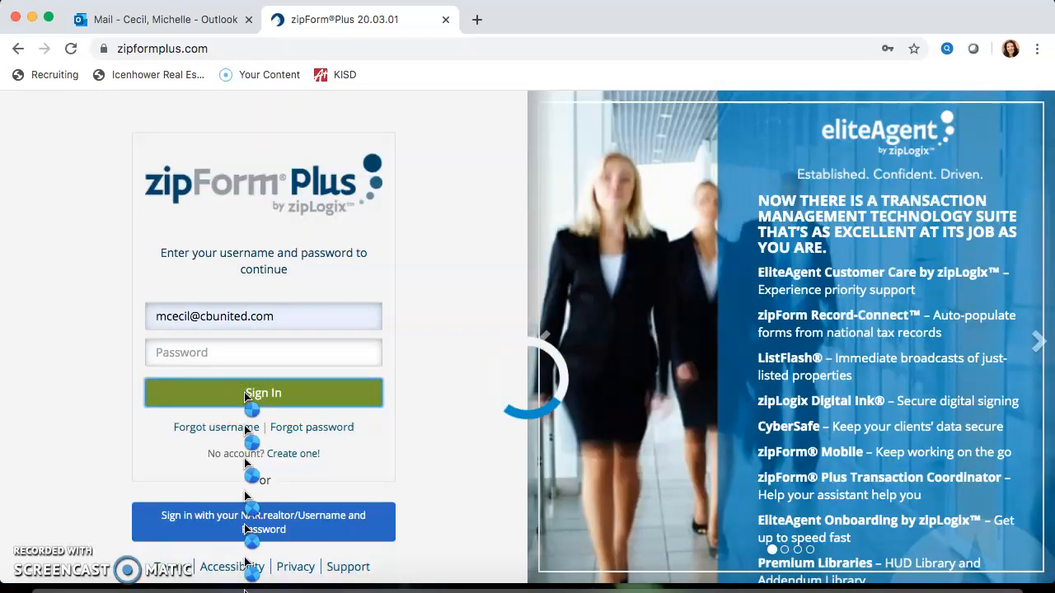
pyautogui.click(262, 392)
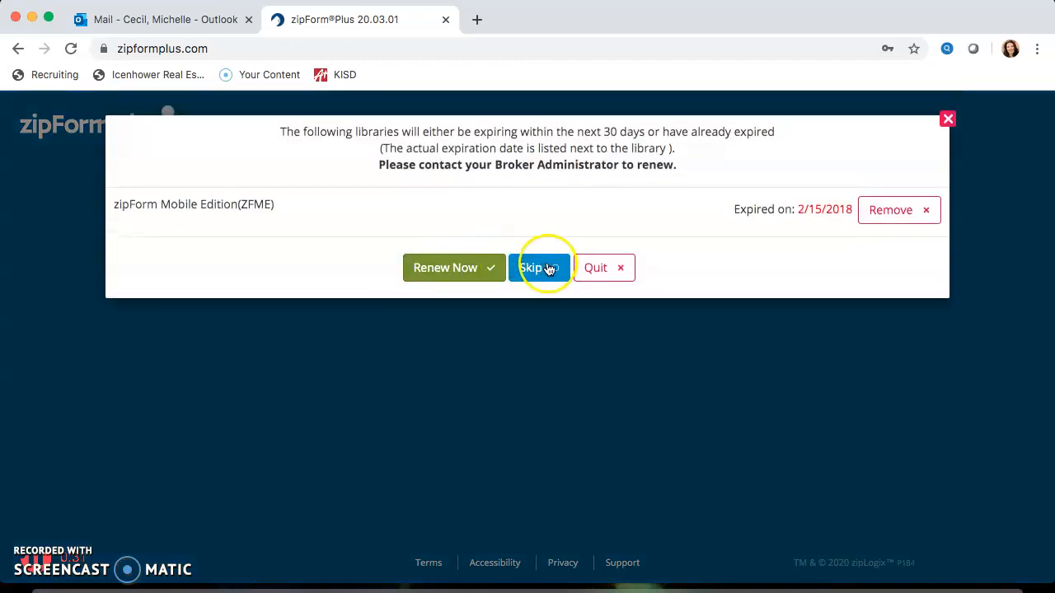
pyautogui.click(532, 267)
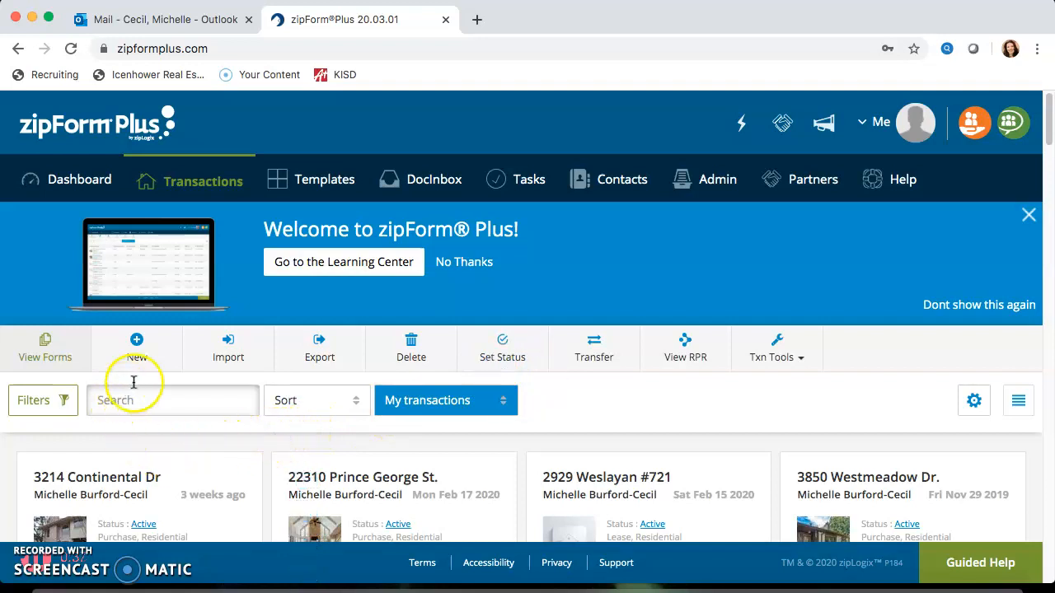
# Open the New Transaction chooser from the Transactions toolbar.
pyautogui.click(136, 347)
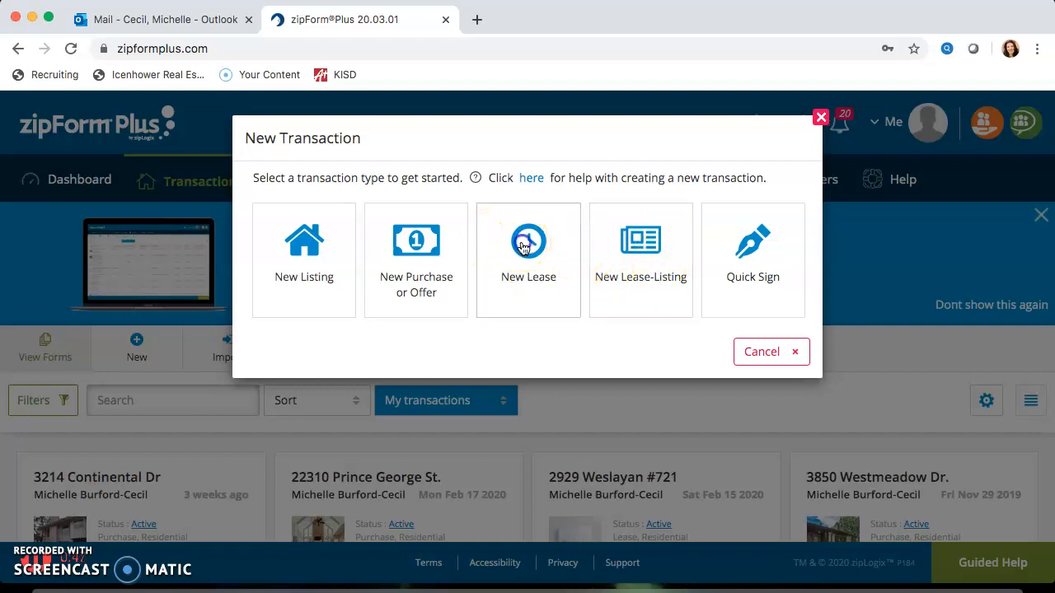
# Start a New Lease named '123 Smith St.' with the Residential category.
pyautogui.click(528, 248)
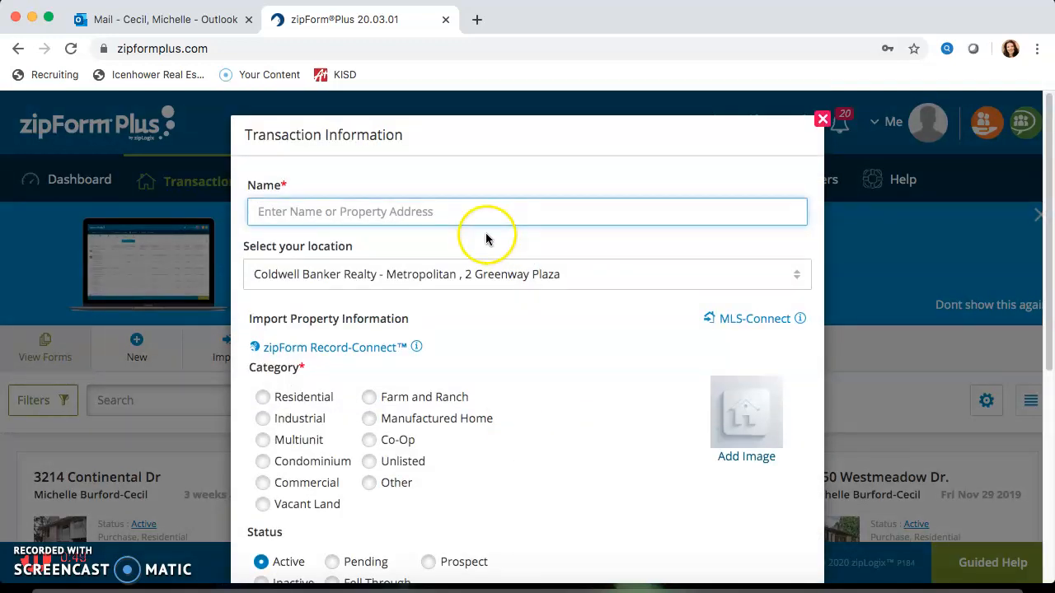
pyautogui.write('123 Smith St.')
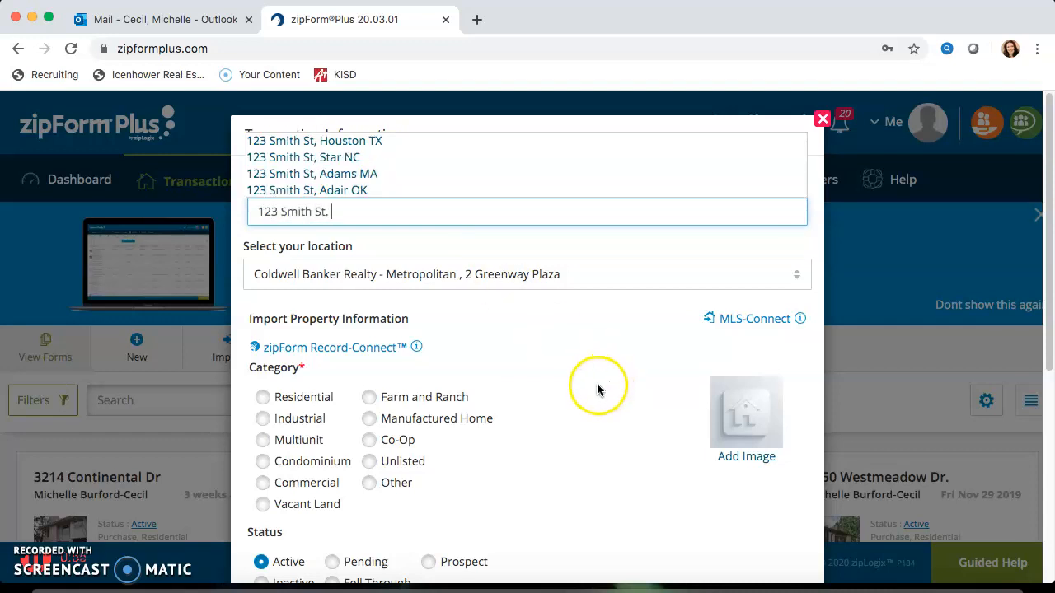
pyautogui.scroll(-3)
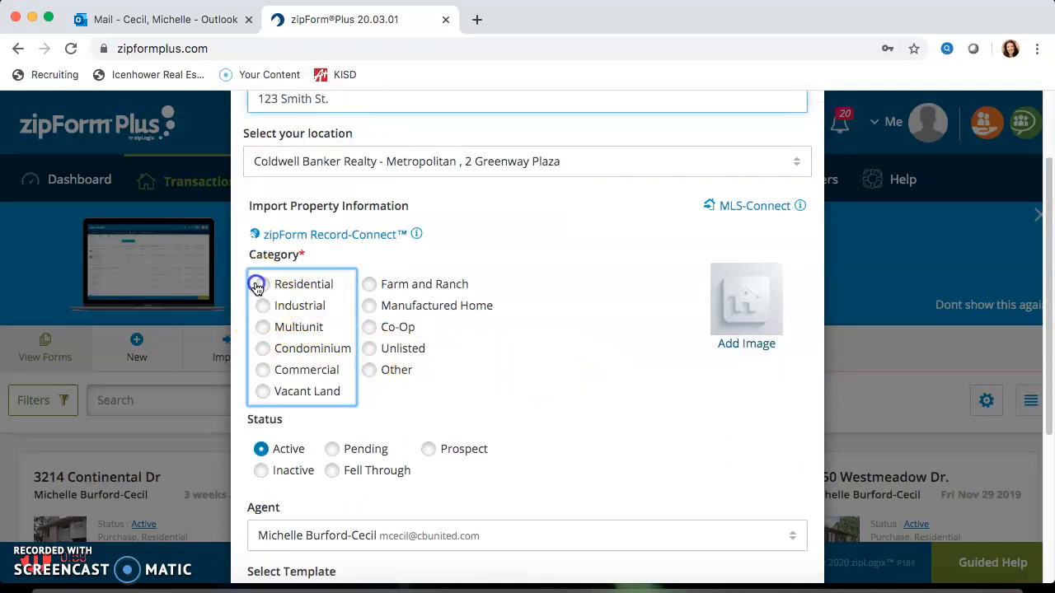
pyautogui.click(263, 284)
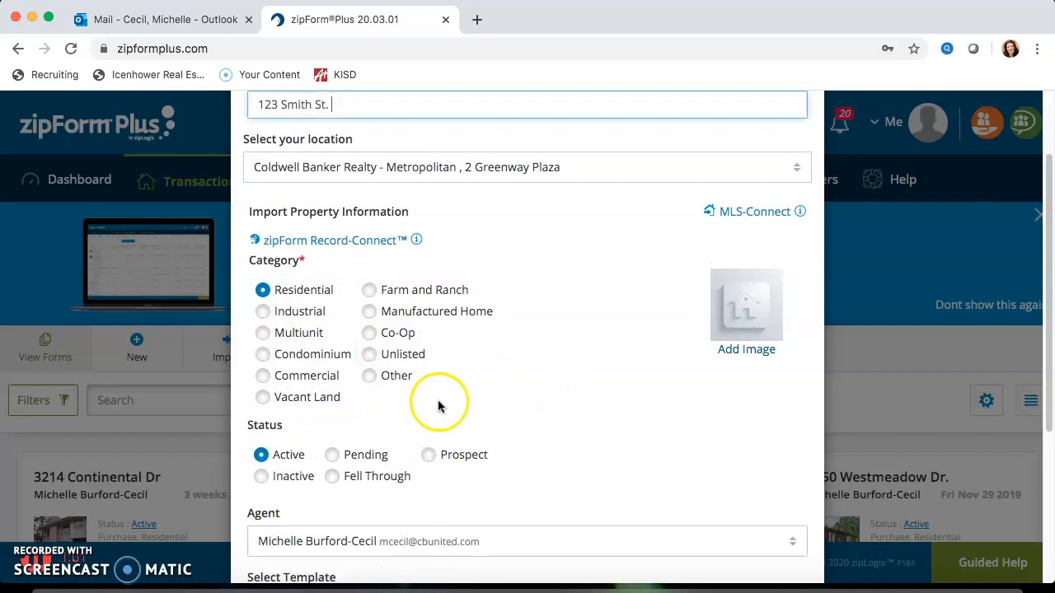
pyautogui.scroll(-3)
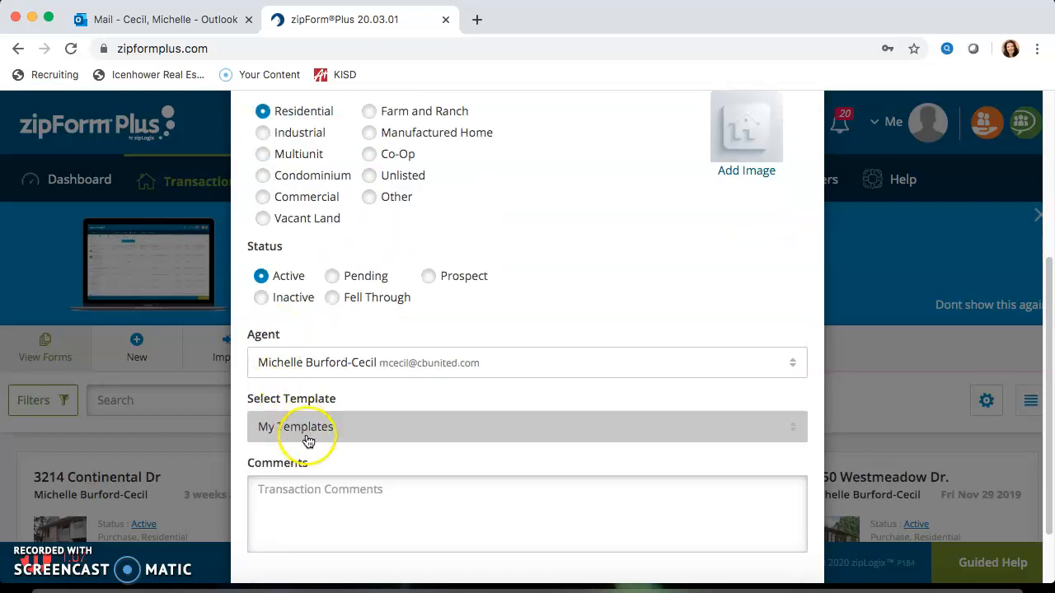
# Create the lease from the lease template and open its Property Summary fields.
pyautogui.click(294, 426)
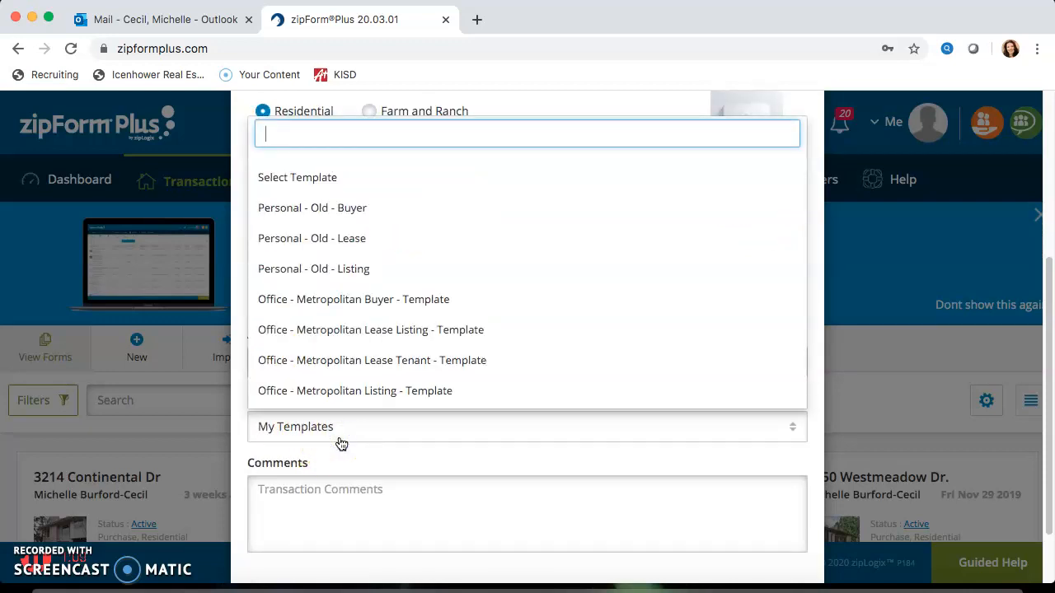
pyautogui.moveTo(393, 272)
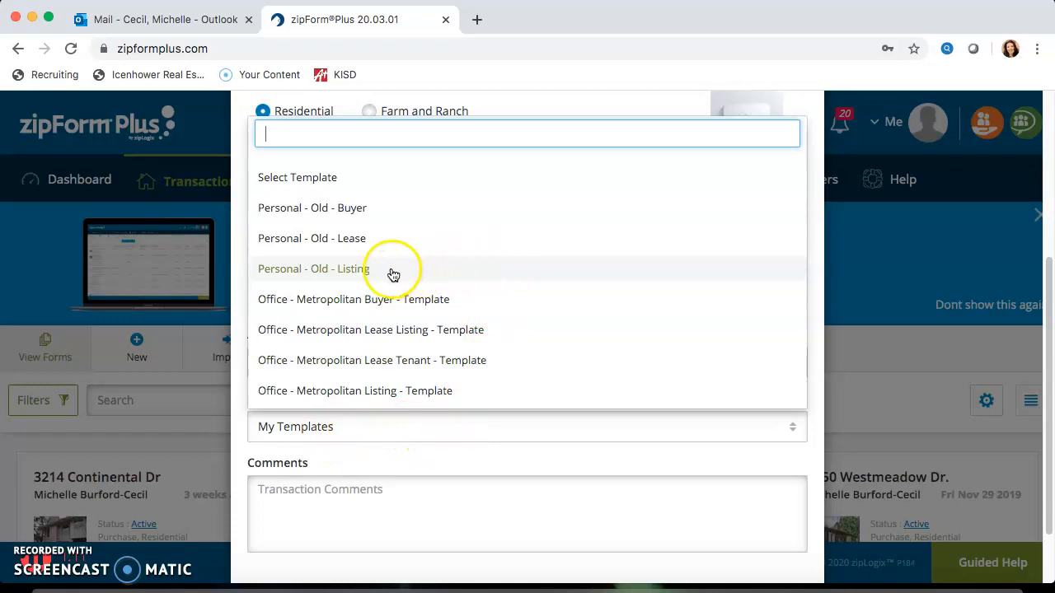
pyautogui.moveTo(471, 390)
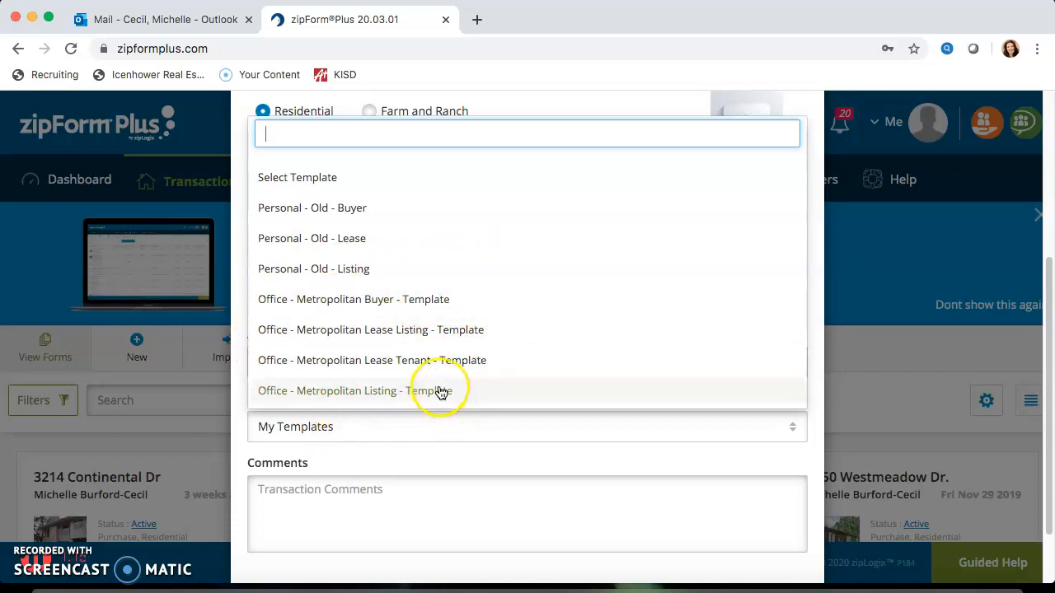
pyautogui.moveTo(347, 266)
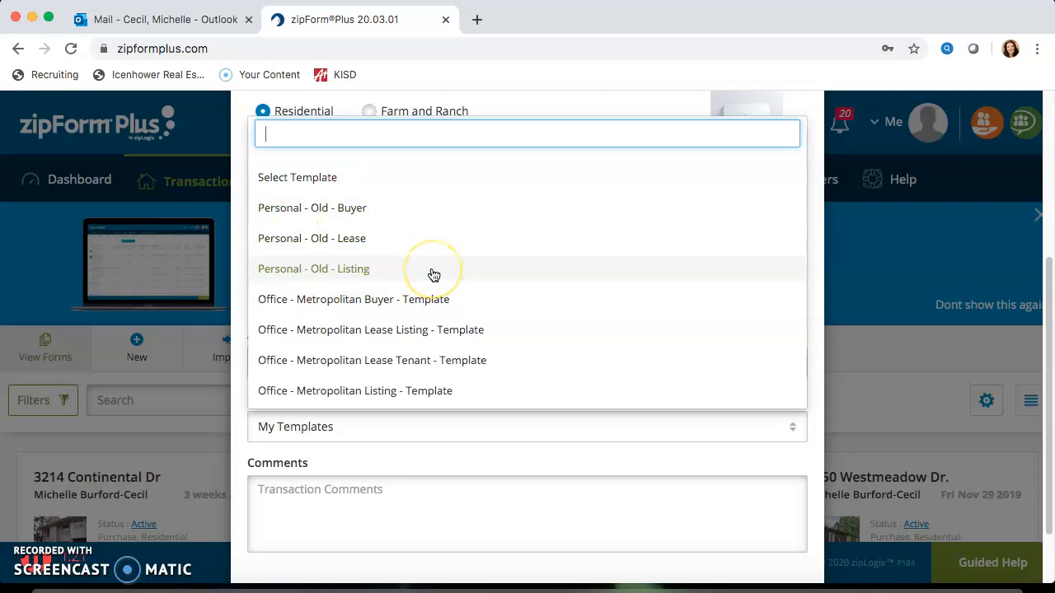
pyautogui.moveTo(434, 274)
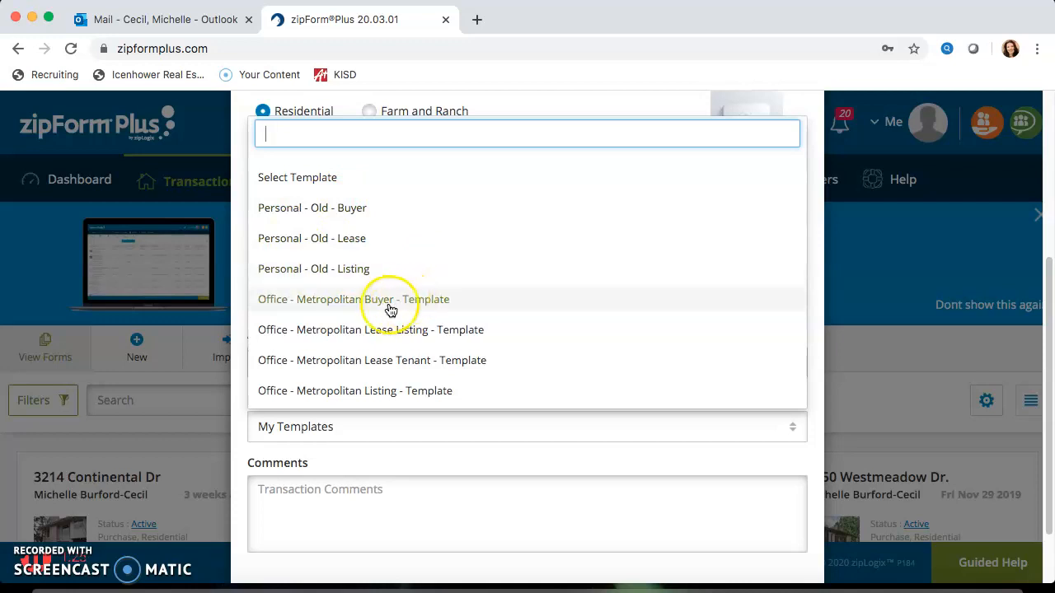
pyautogui.moveTo(370, 373)
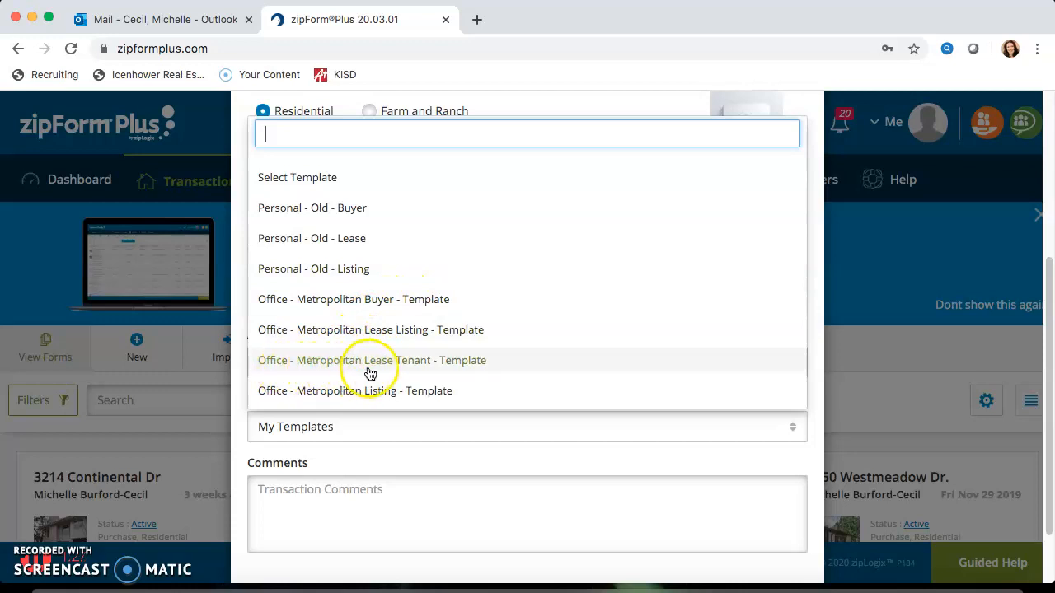
pyautogui.moveTo(426, 370)
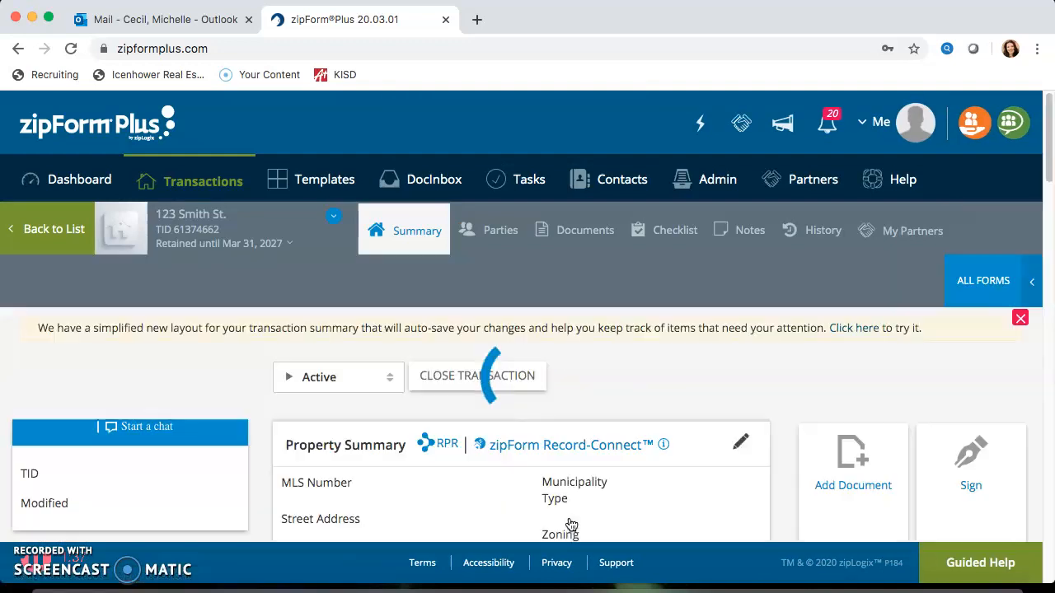
pyautogui.click(740, 442)
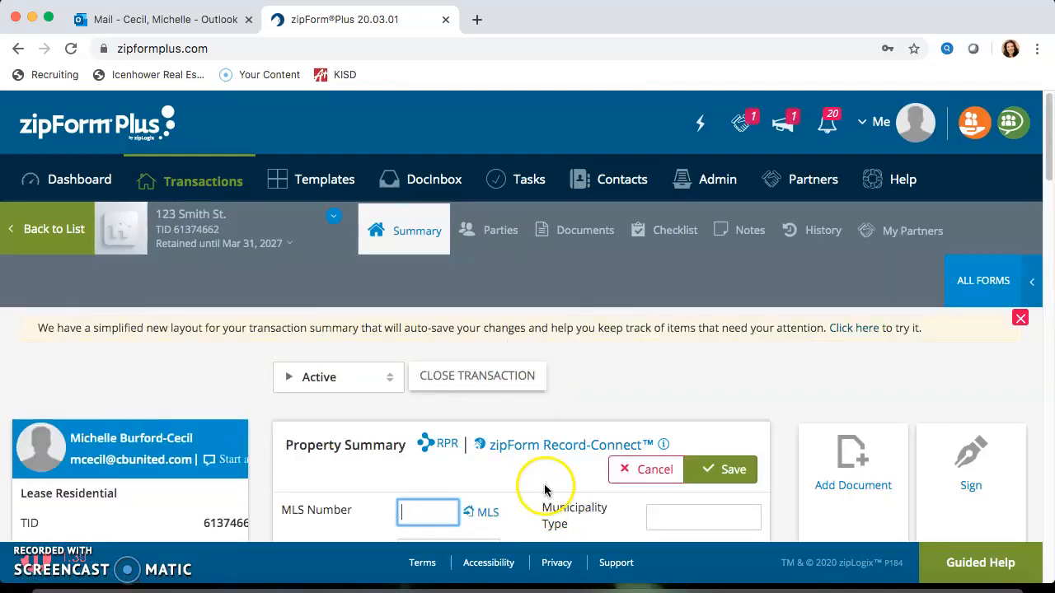
pyautogui.moveTo(437, 321)
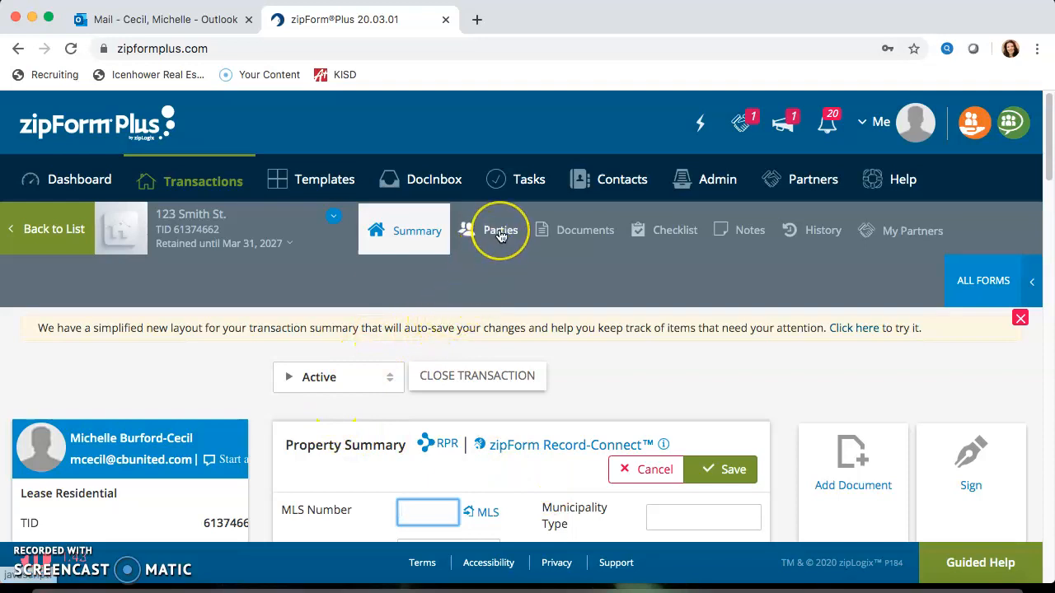
# Switch to the Parties tab listing Tenant One through Four.
pyautogui.click(501, 230)
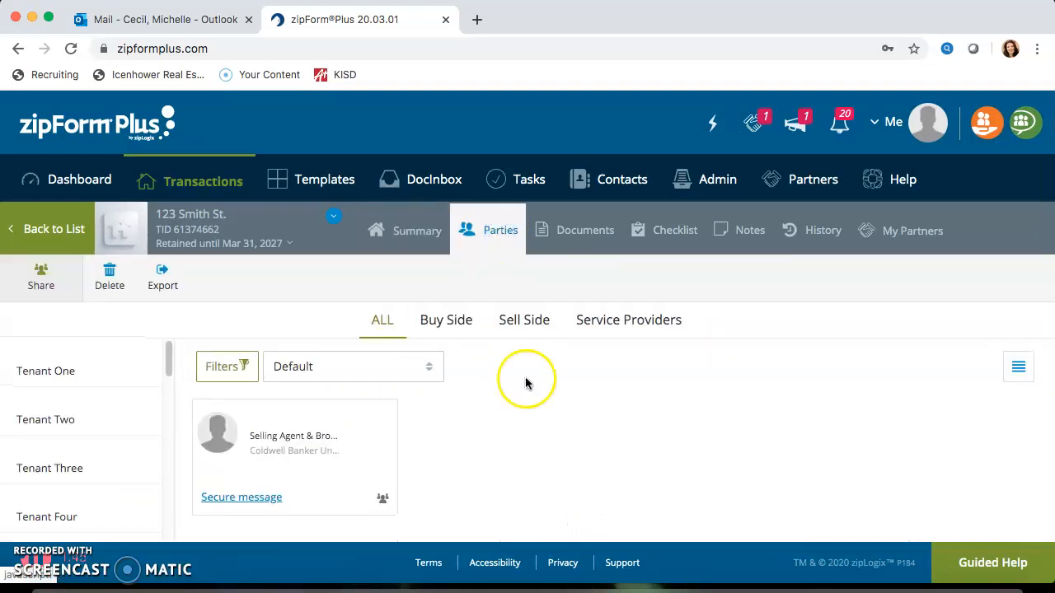
pyautogui.moveTo(500, 230)
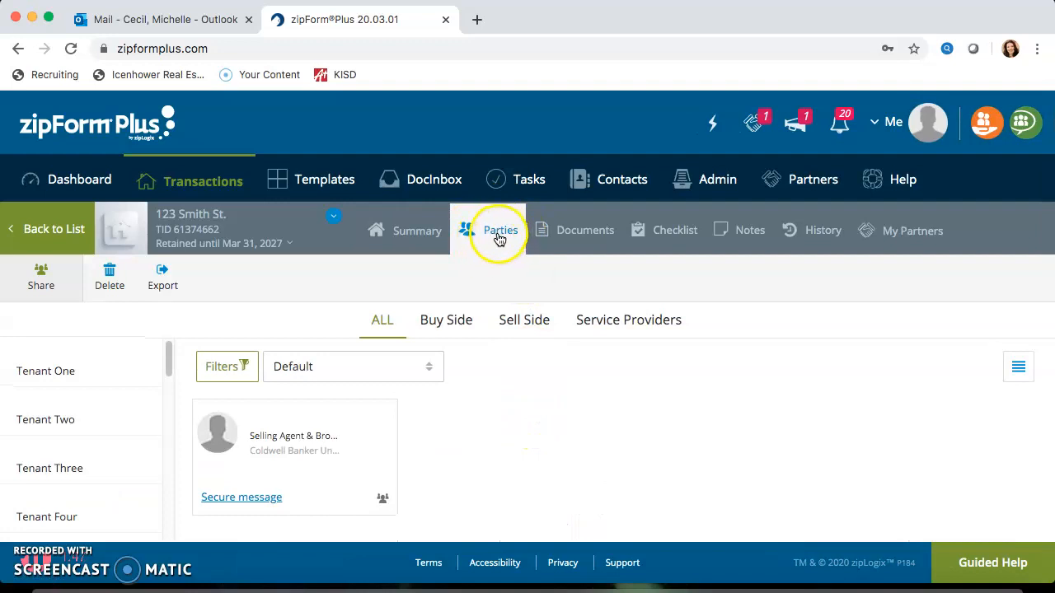
pyautogui.click(500, 229)
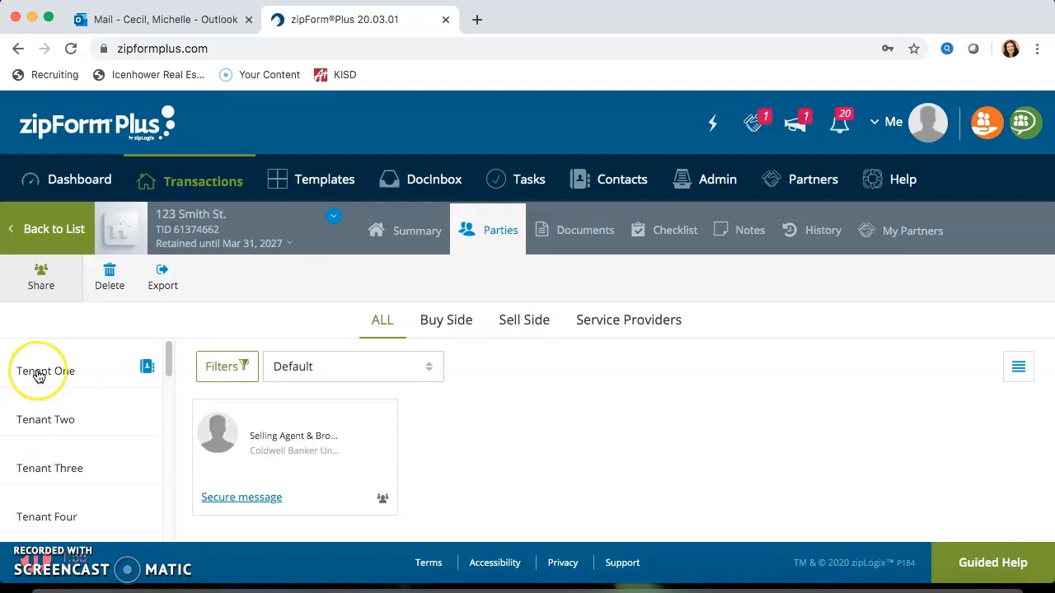
pyautogui.click(45, 371)
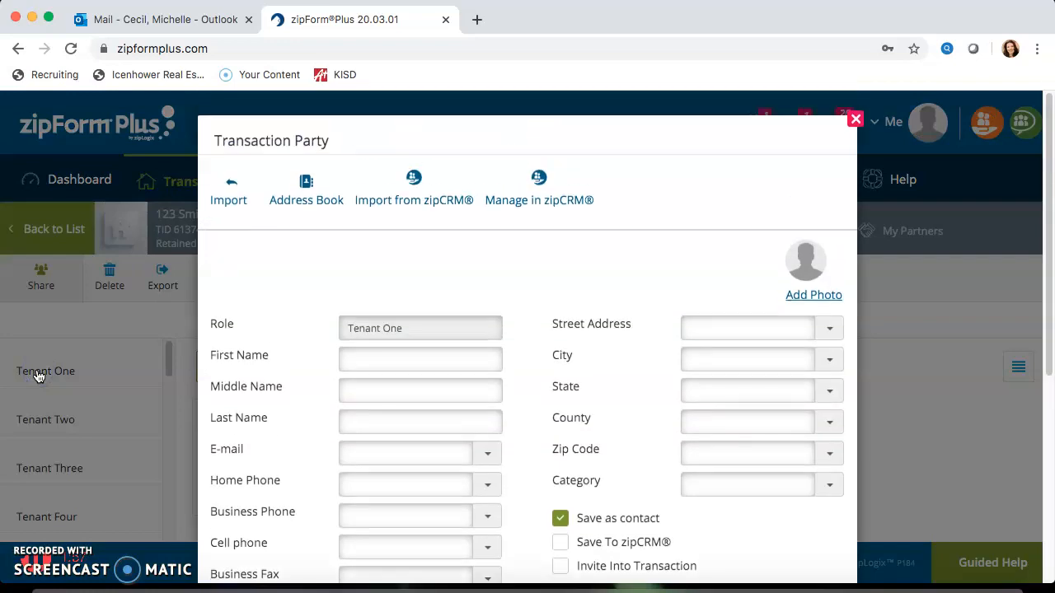
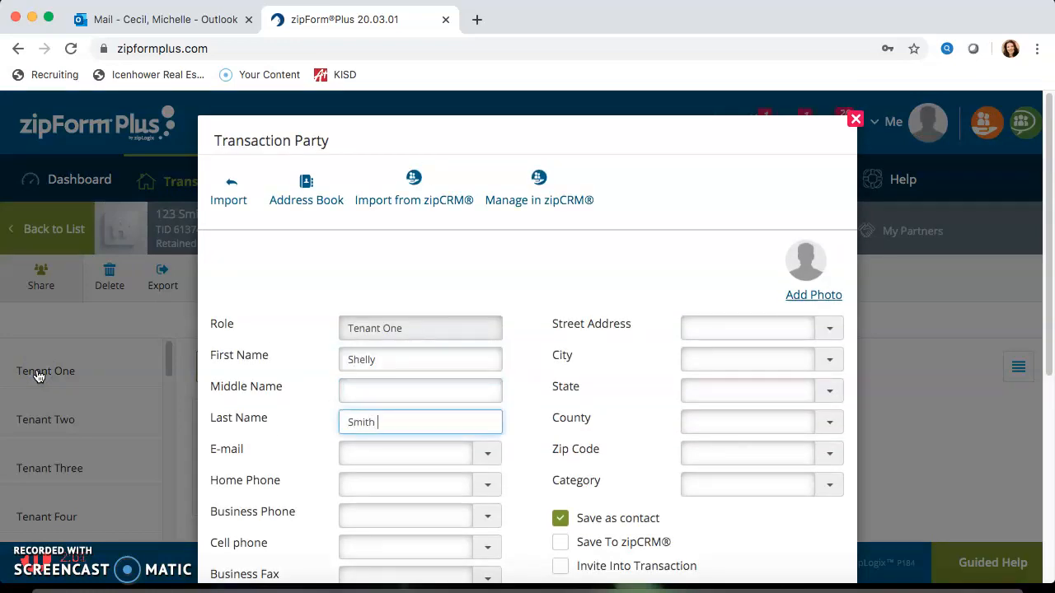
pyautogui.click(404, 453)
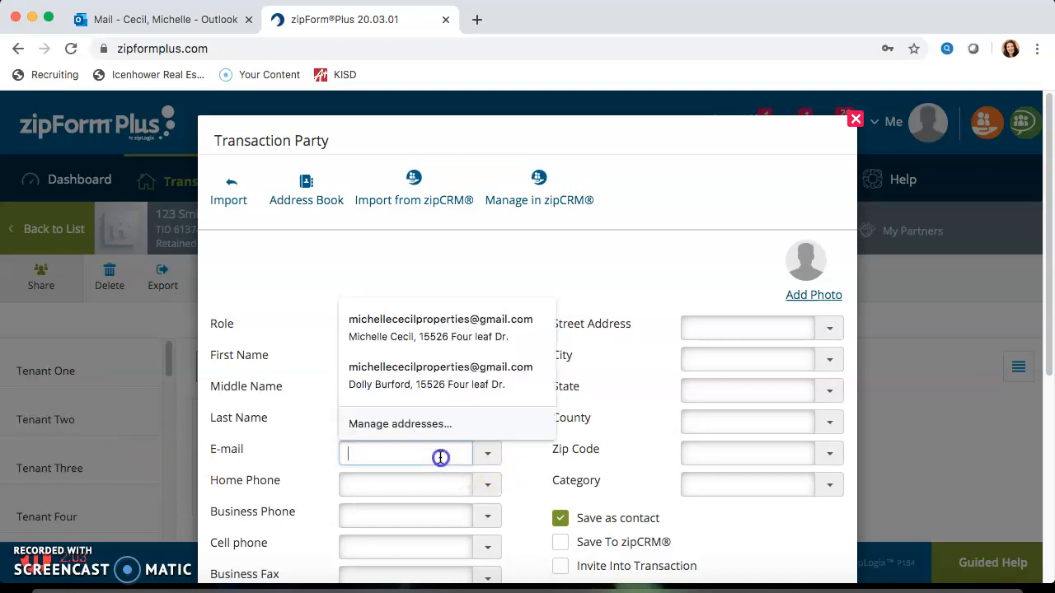
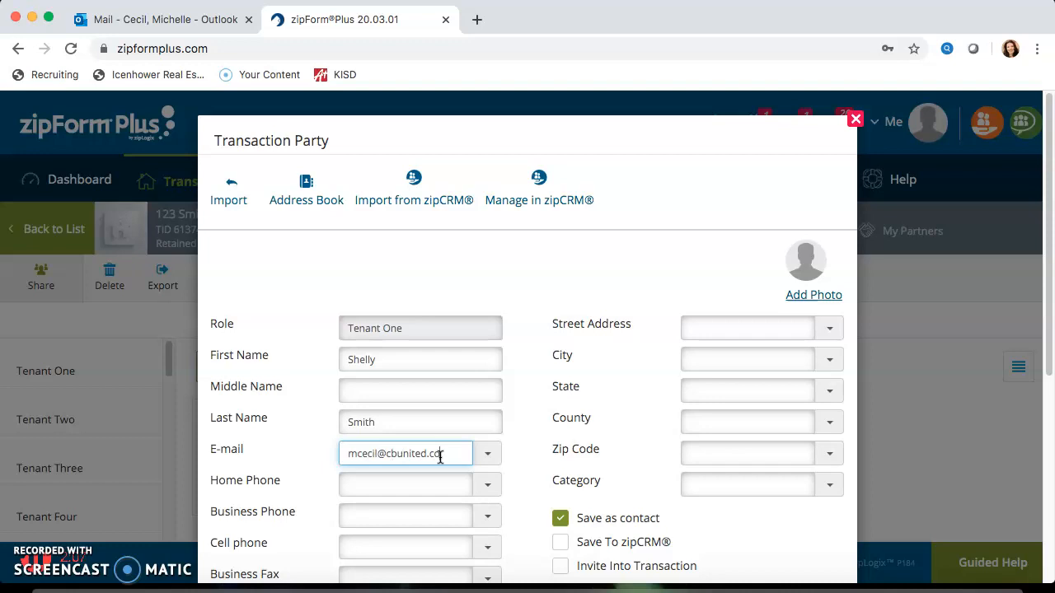
pyautogui.scroll(-3)
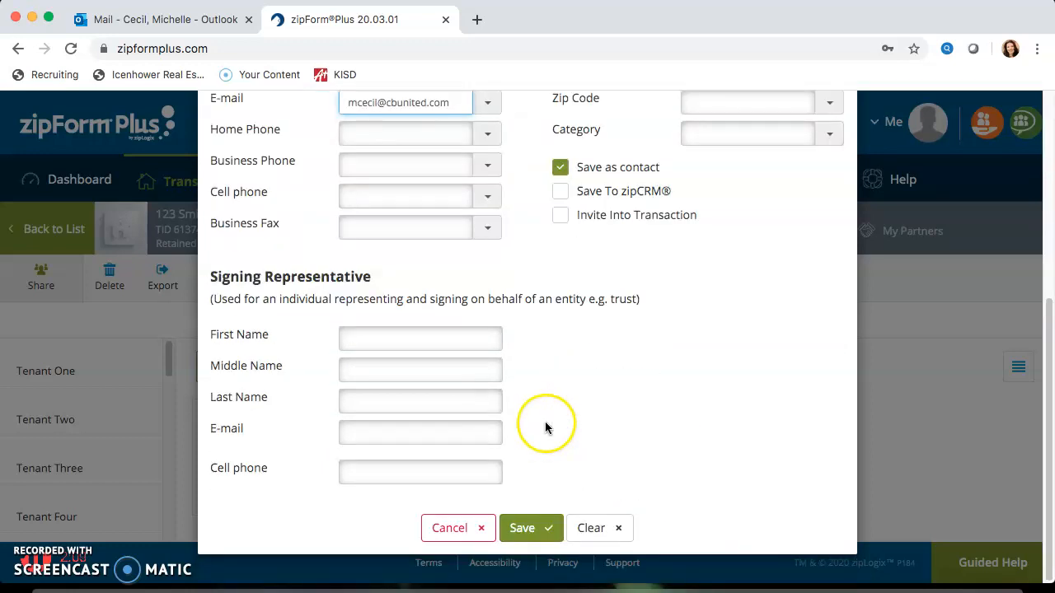
pyautogui.click(522, 527)
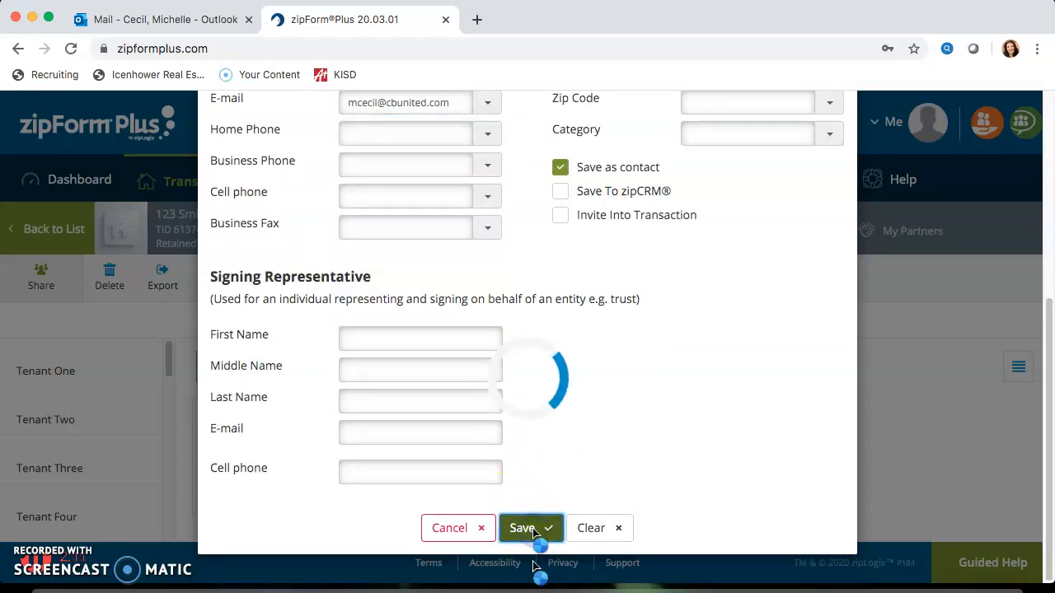
pyautogui.click(523, 528)
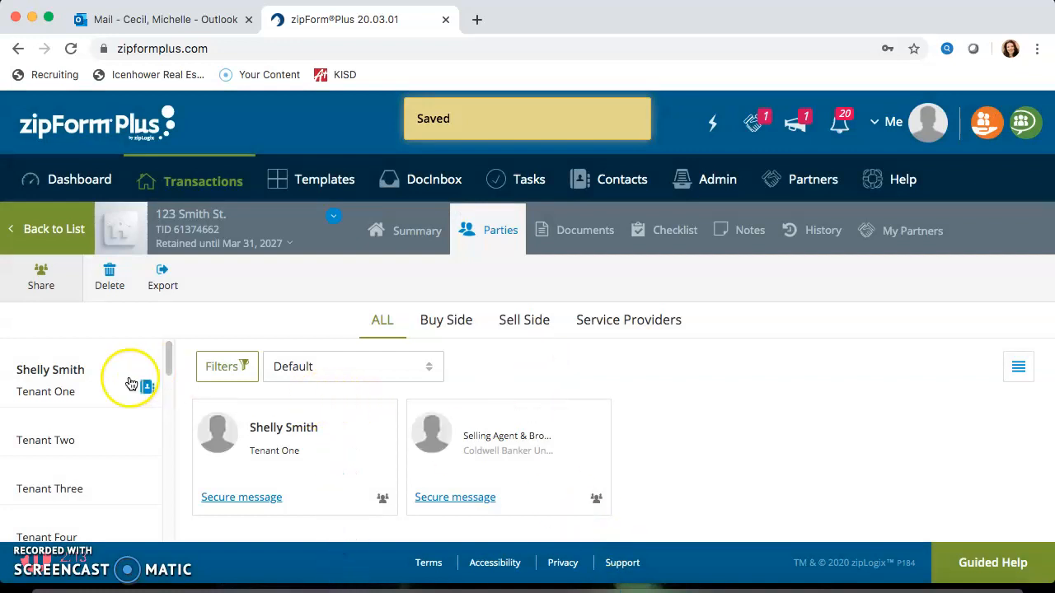
pyautogui.click(46, 440)
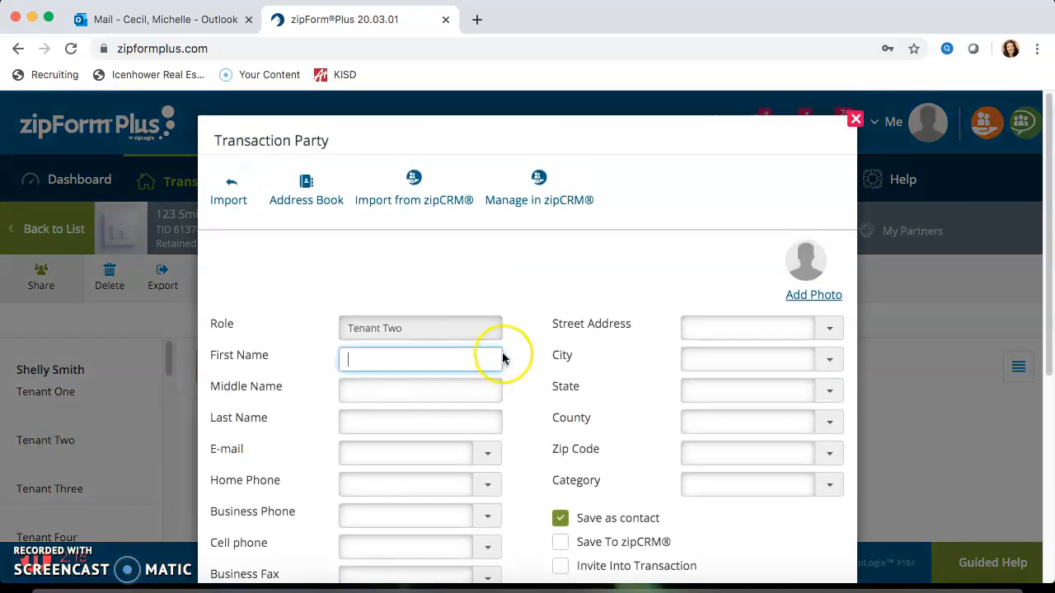
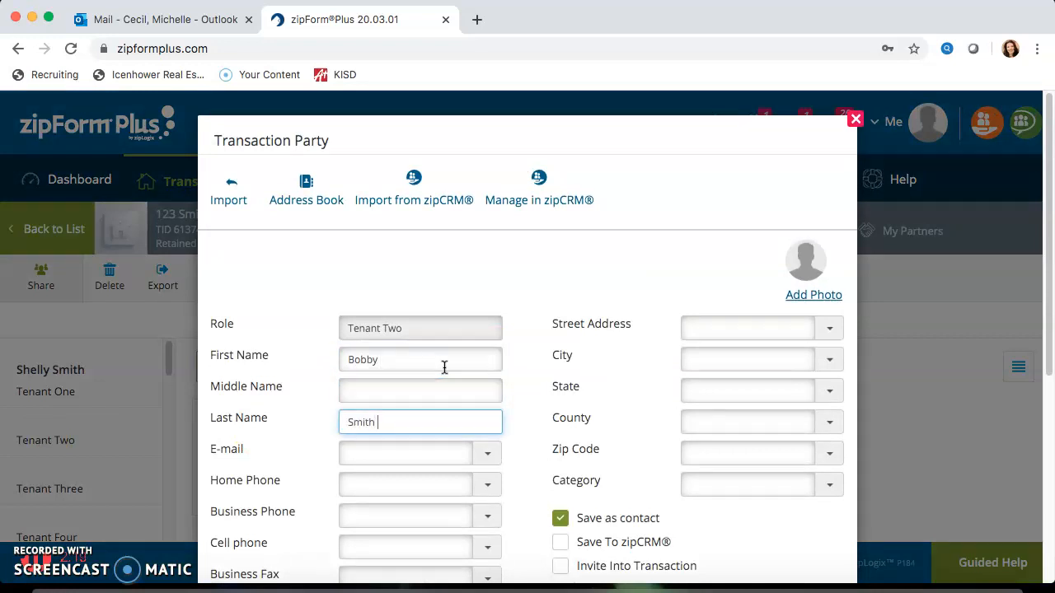
pyautogui.click(405, 453)
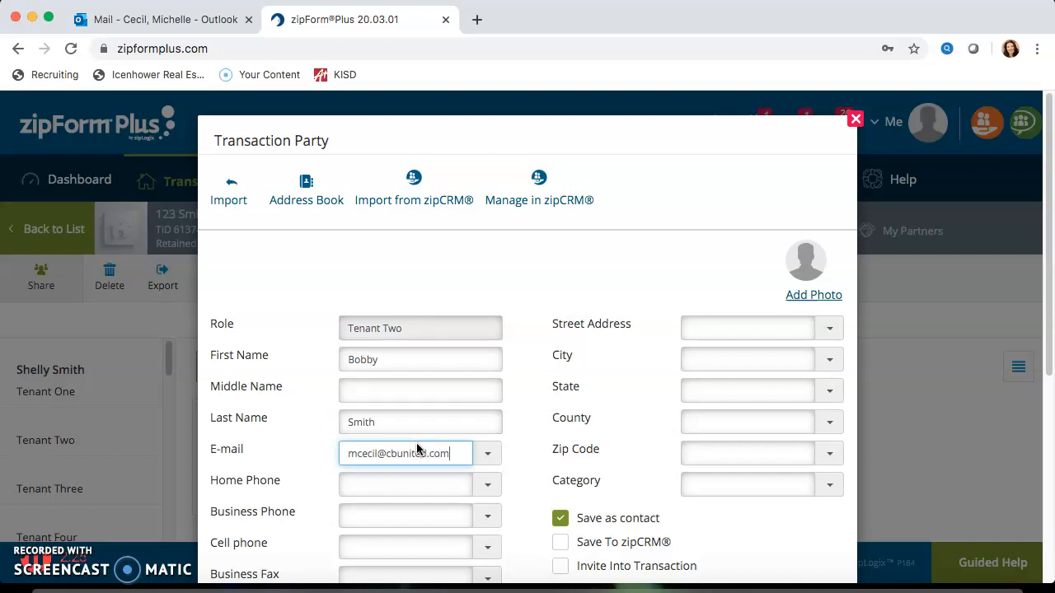
pyautogui.scroll(-3)
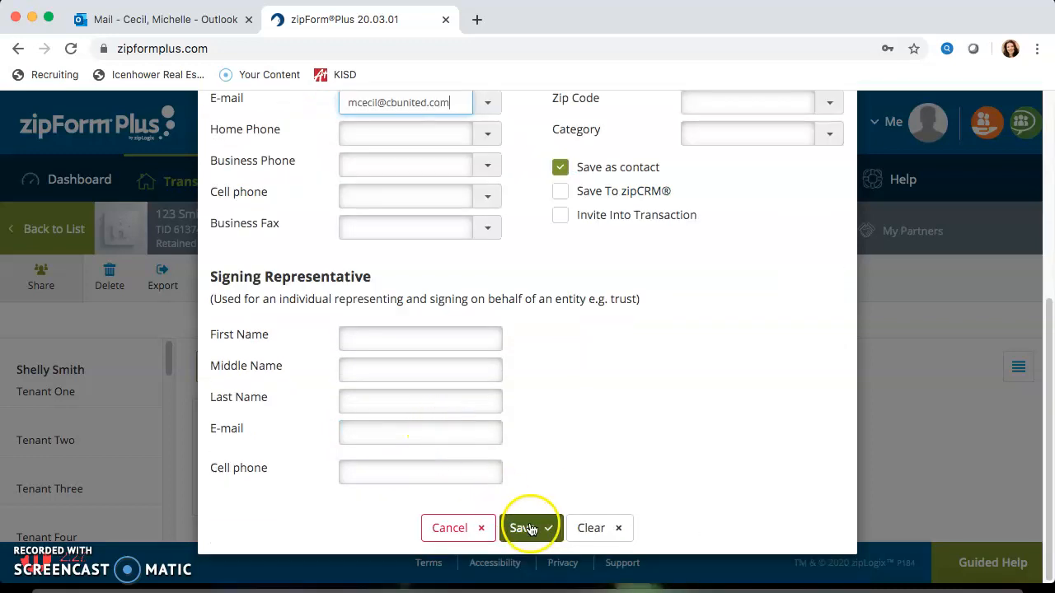
pyautogui.click(526, 527)
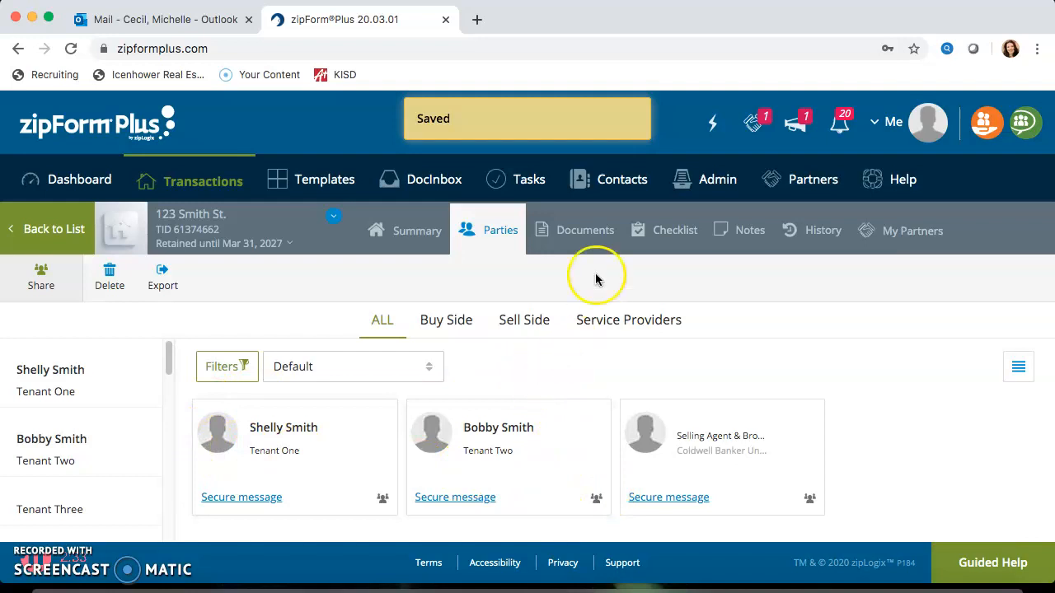
# Scroll the Documents tab past the Residential Lease Application, Residential Lease and Pet Agreement.
pyautogui.click(586, 230)
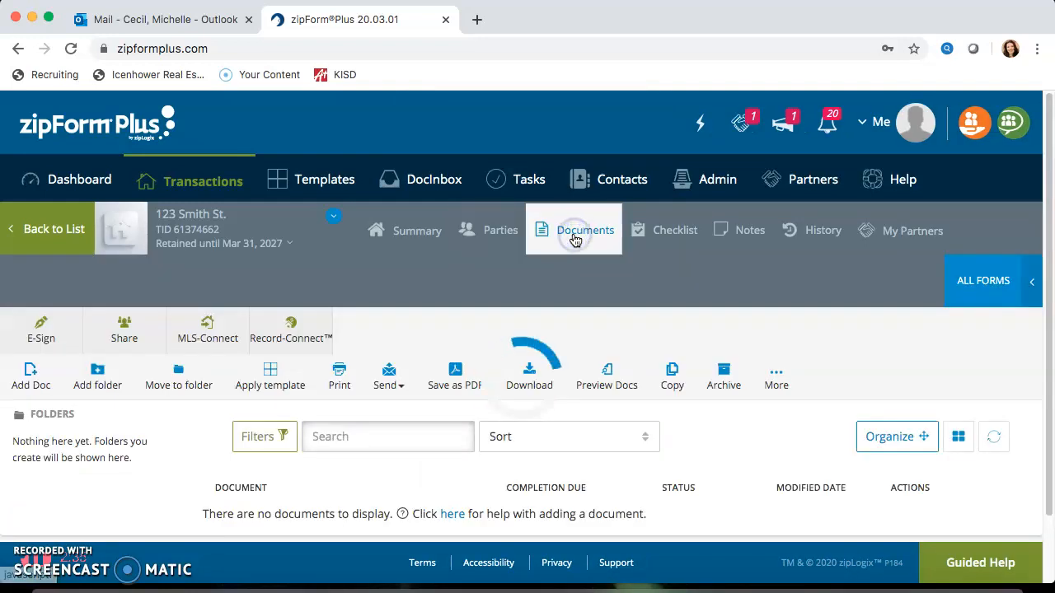
pyautogui.click(585, 230)
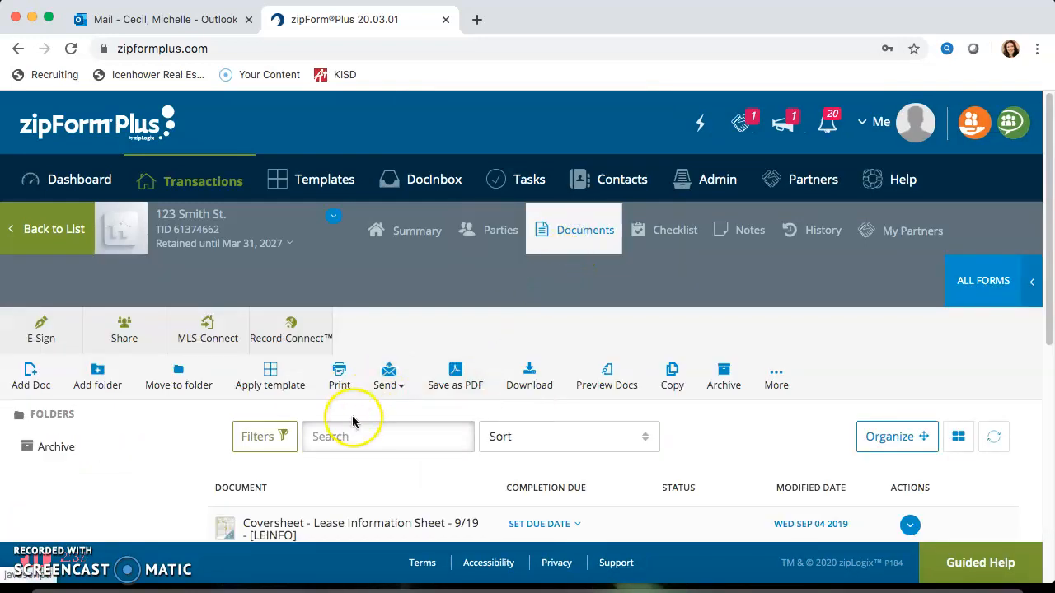
pyautogui.scroll(-3)
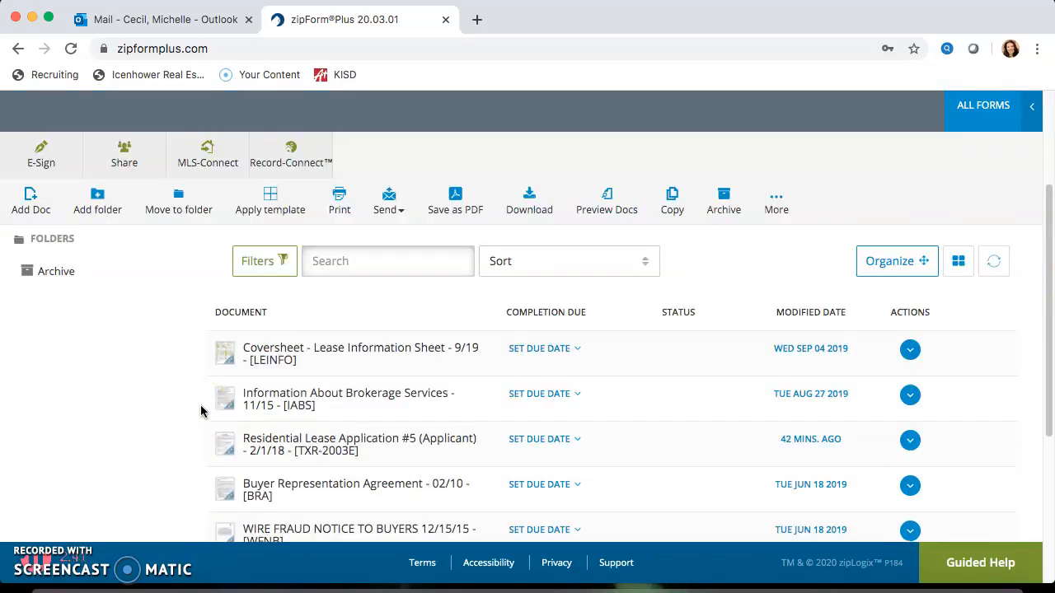
pyautogui.scroll(-3)
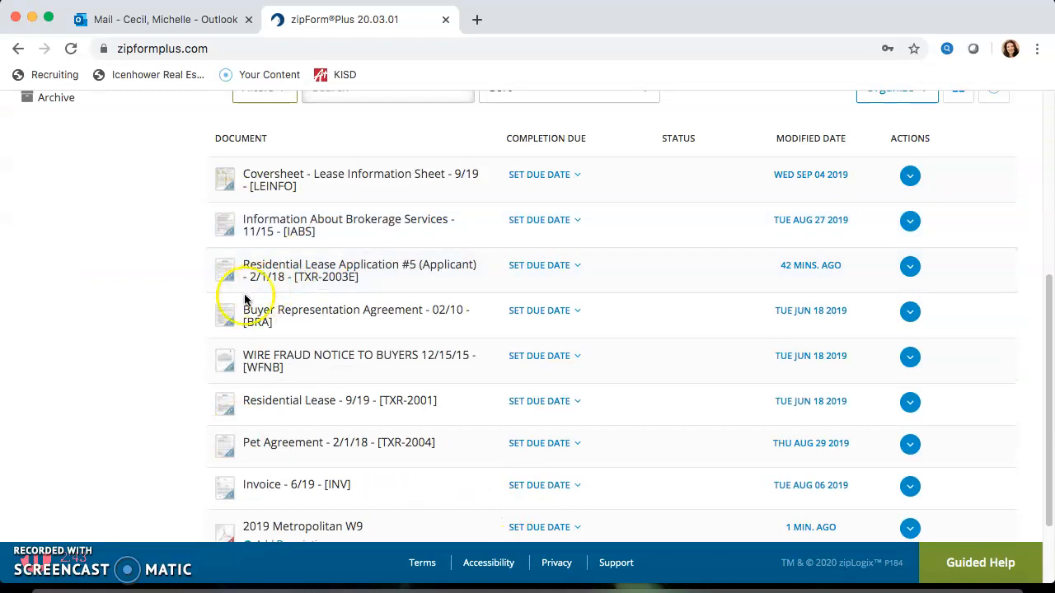
pyautogui.scroll(-3)
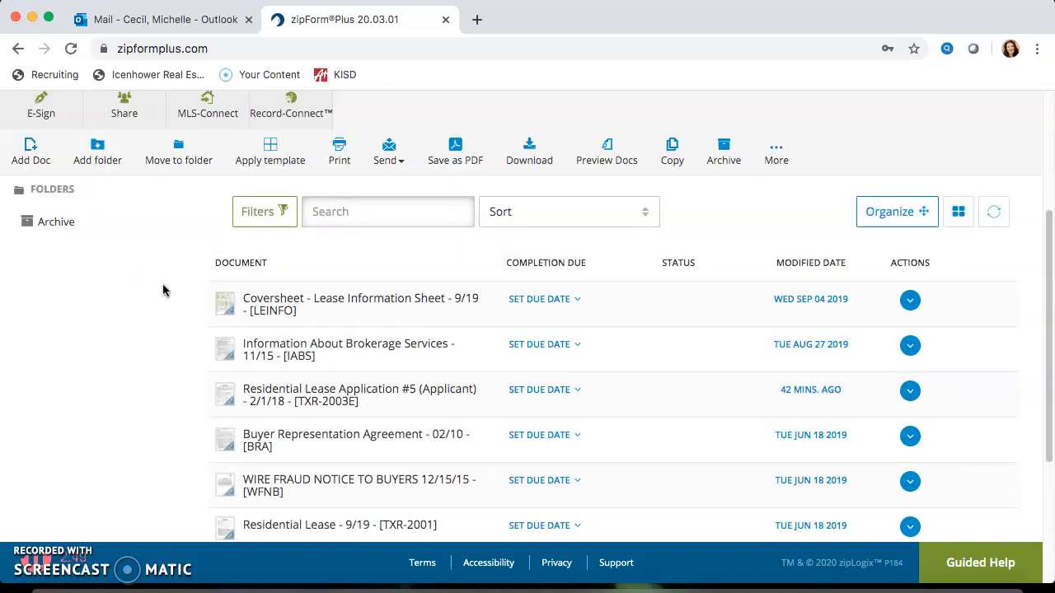
pyautogui.scroll(-3)
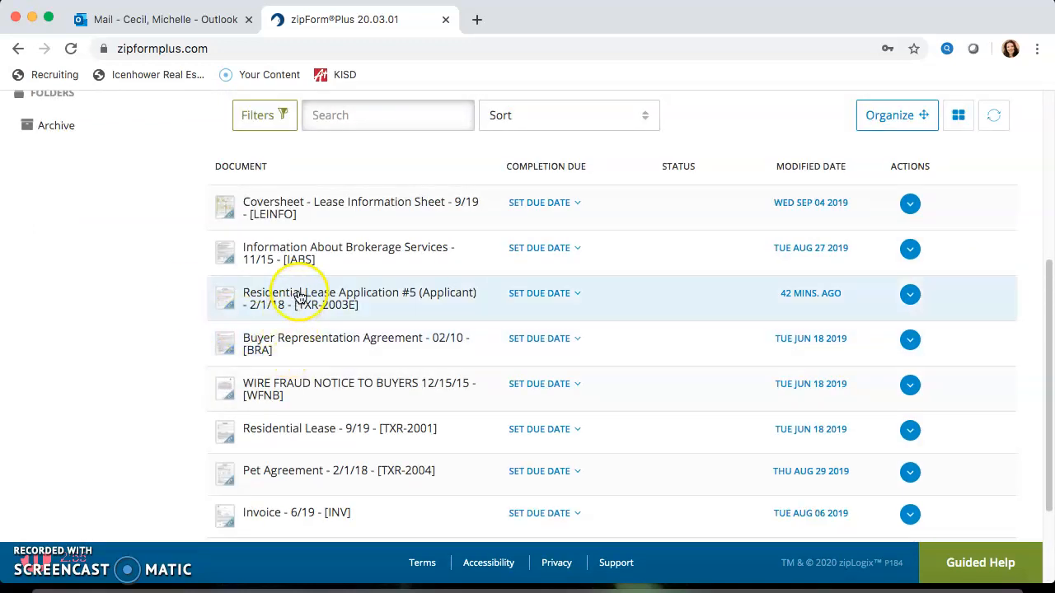
pyautogui.moveTo(346, 298)
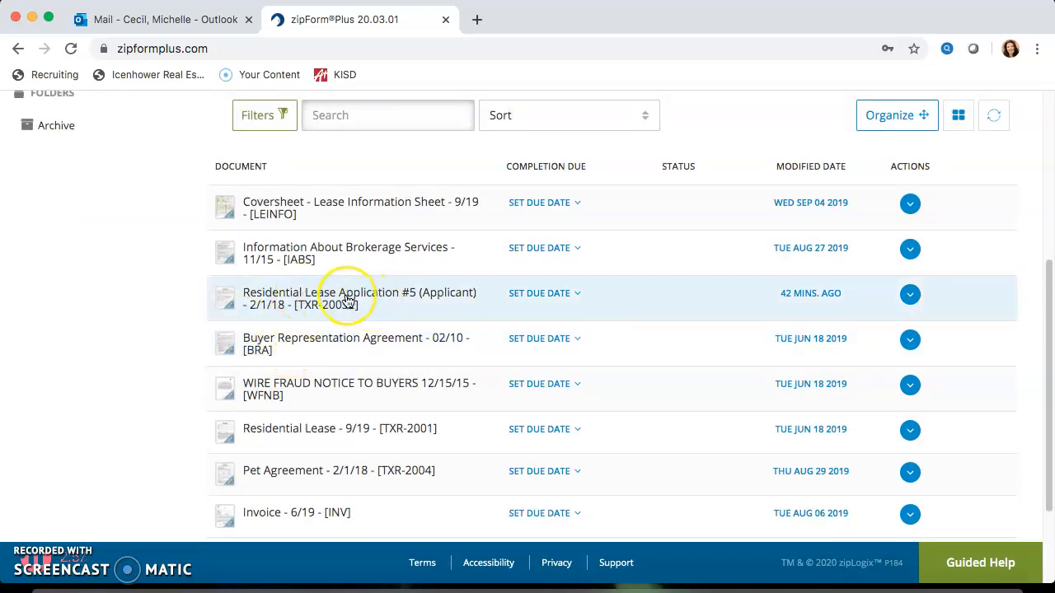
pyautogui.moveTo(347, 298)
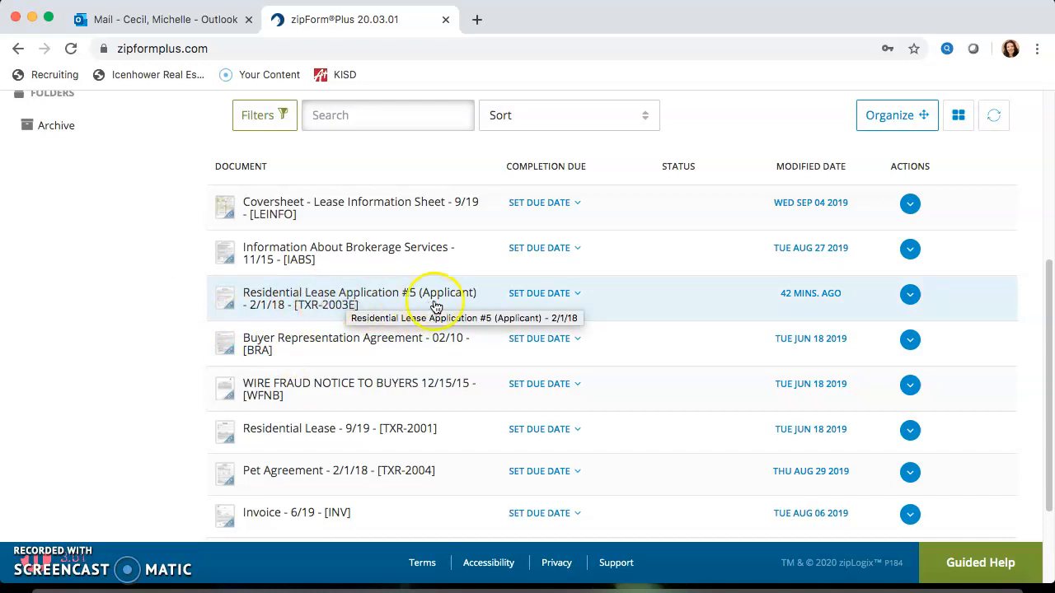
pyautogui.scroll(-3)
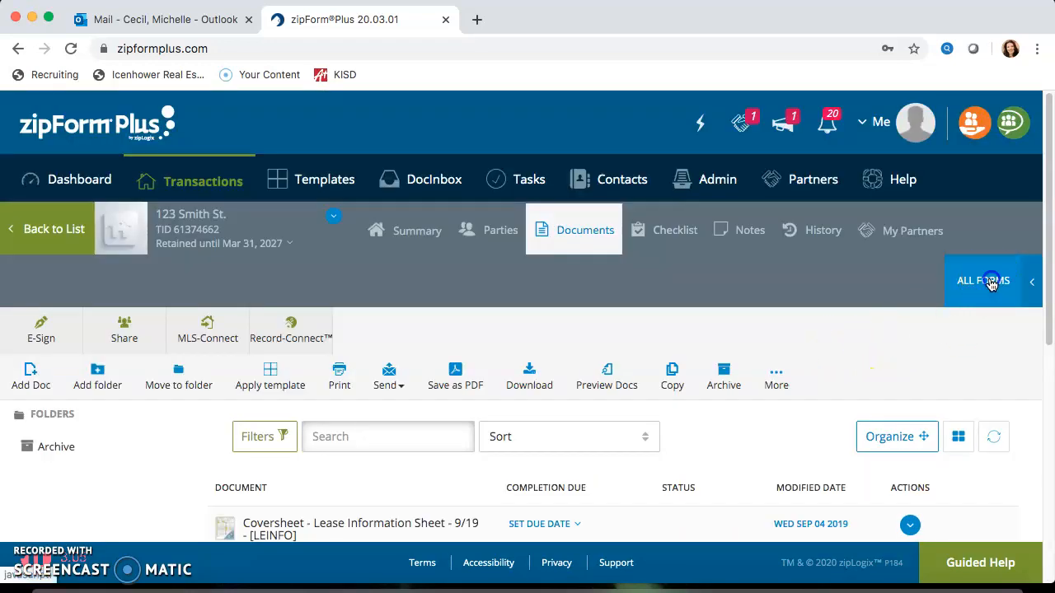
# Search form libraries for 'Application' and add Texas Realtors Residential Lease Application #6.
pyautogui.click(983, 280)
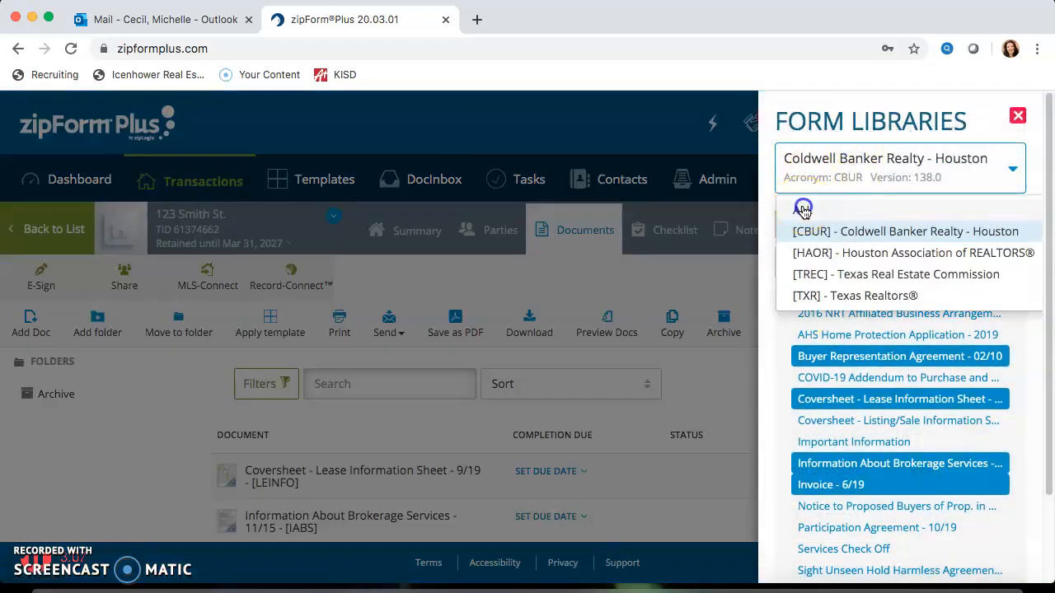
pyautogui.write('A')
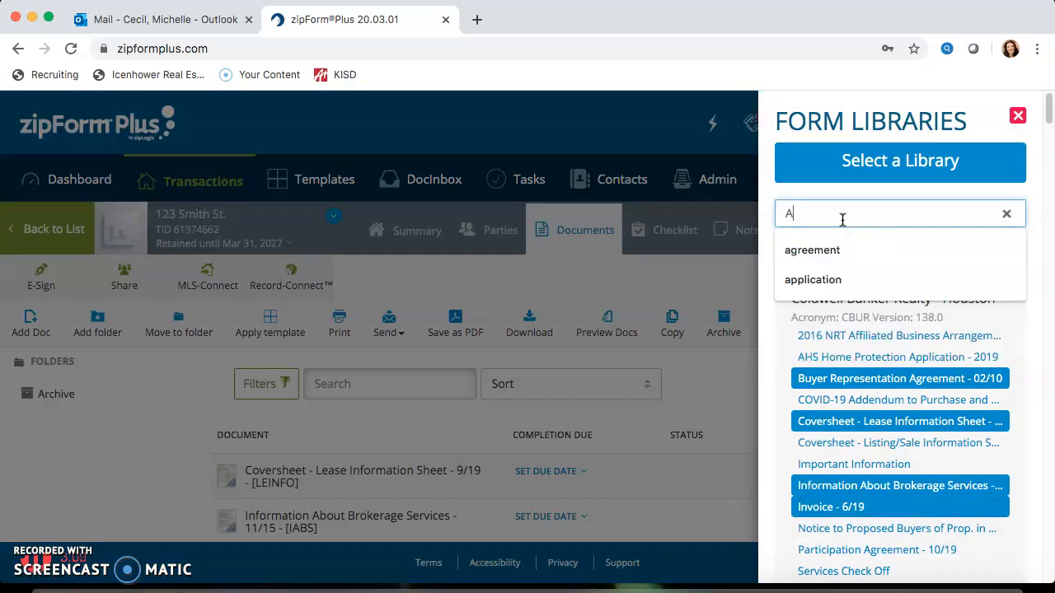
pyautogui.write('pplication')
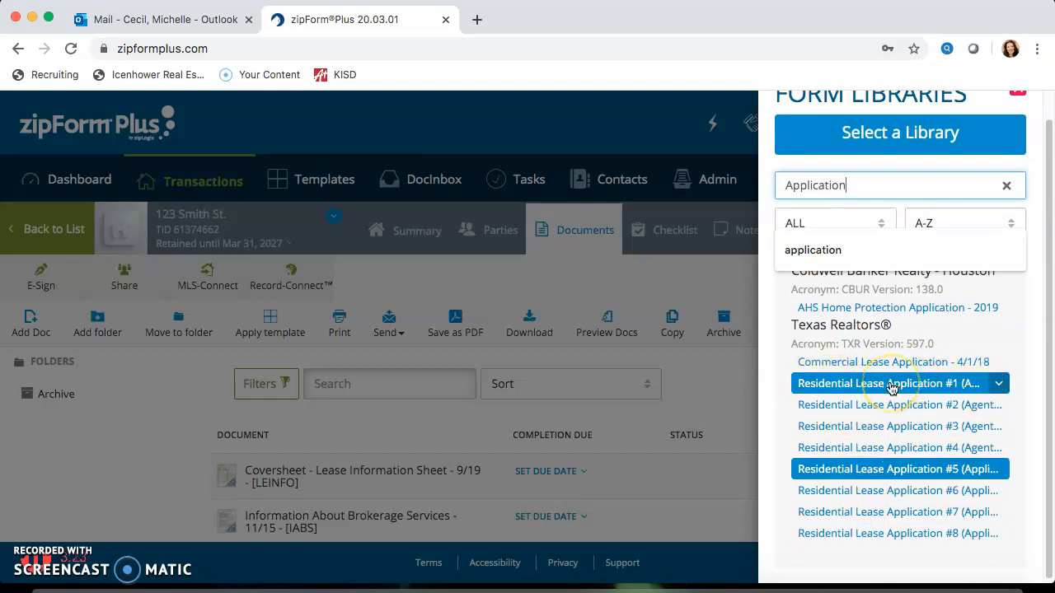
pyautogui.moveTo(890, 383)
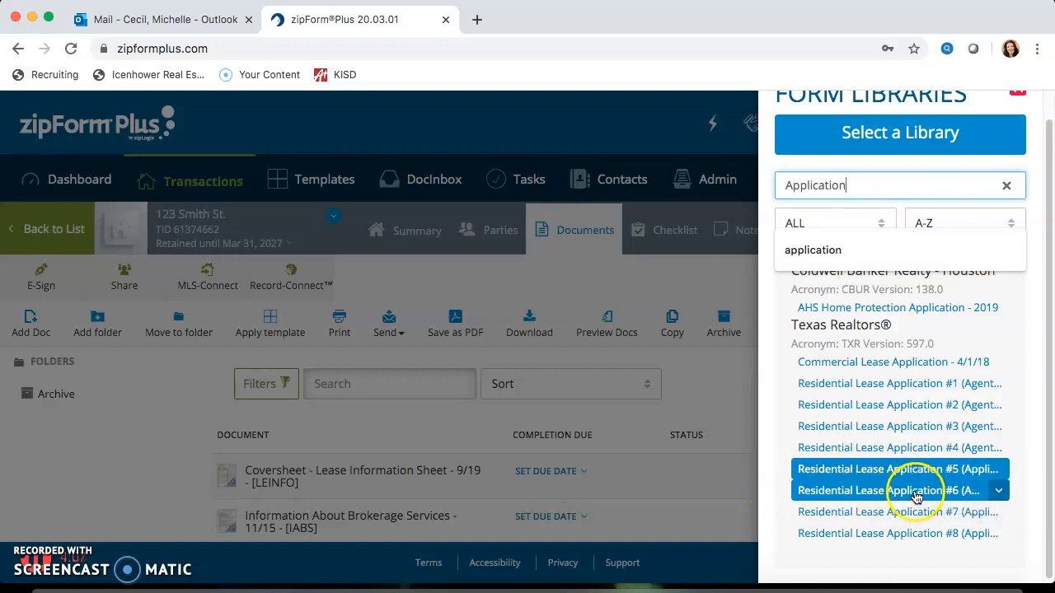
pyautogui.click(898, 490)
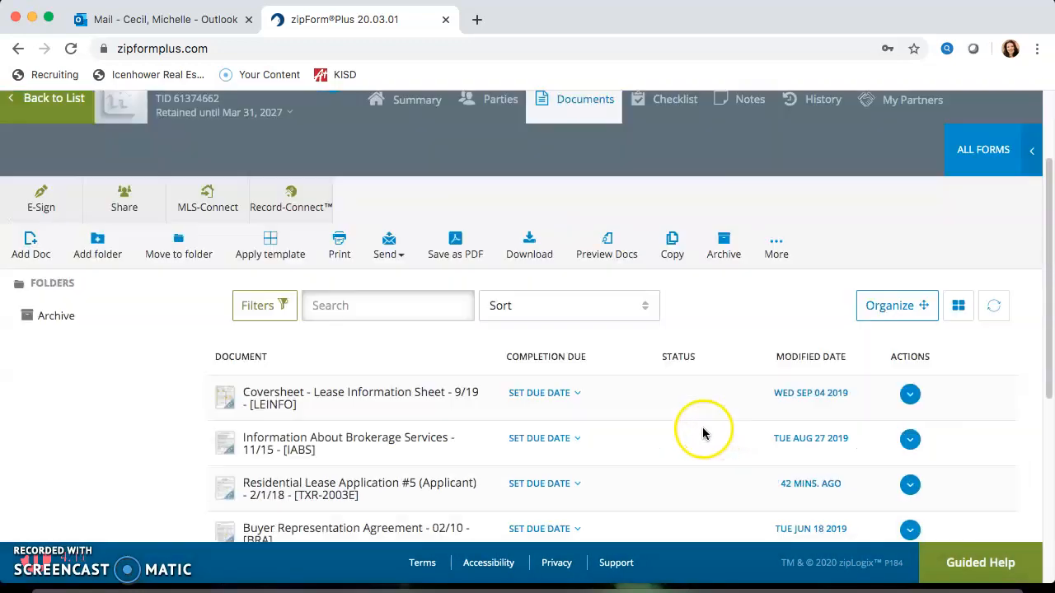
pyautogui.scroll(-3)
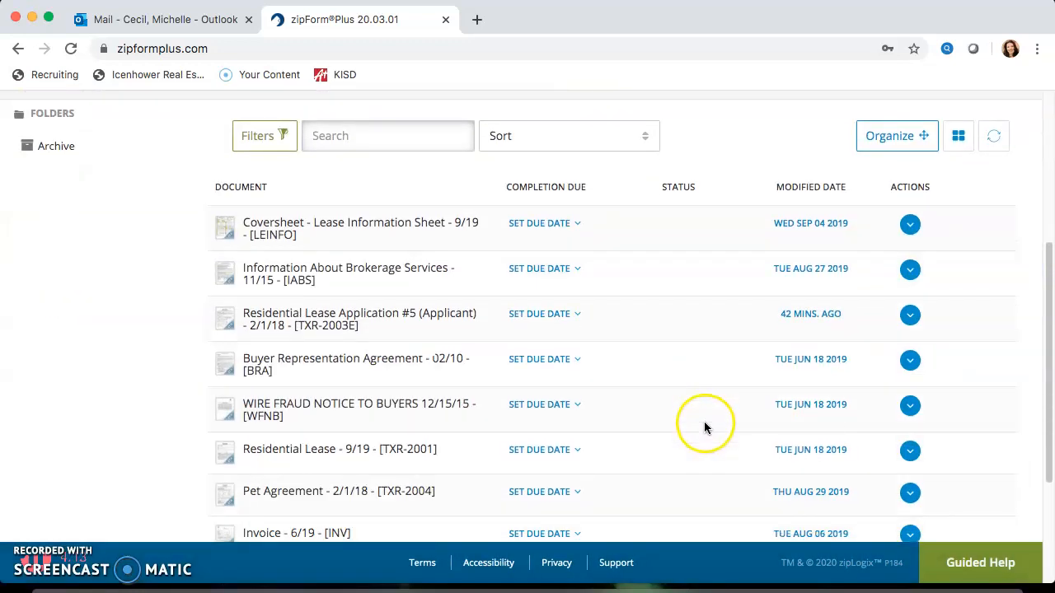
pyautogui.moveTo(703, 416)
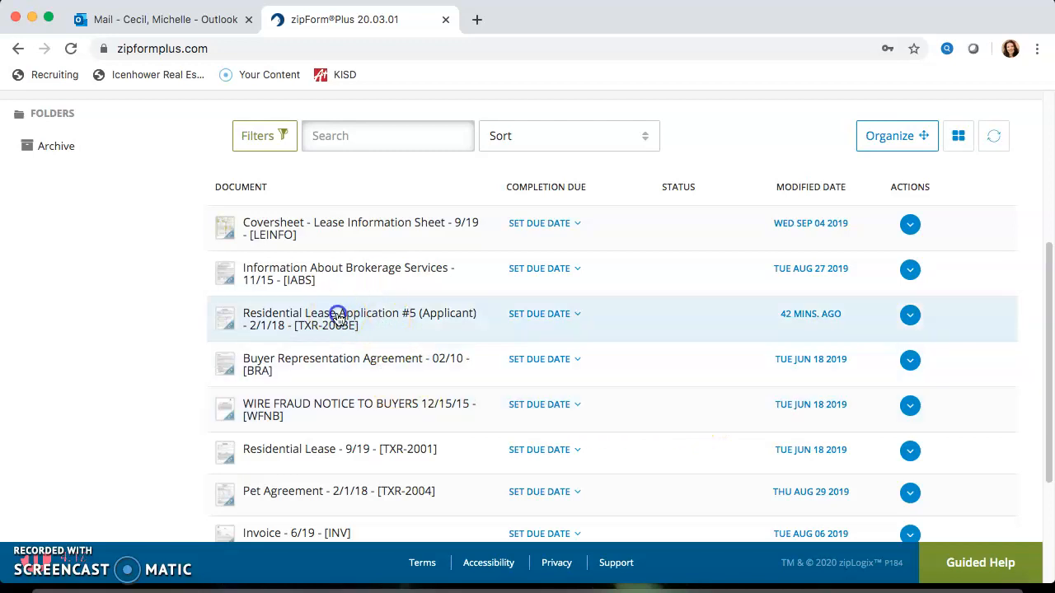
pyautogui.click(359, 319)
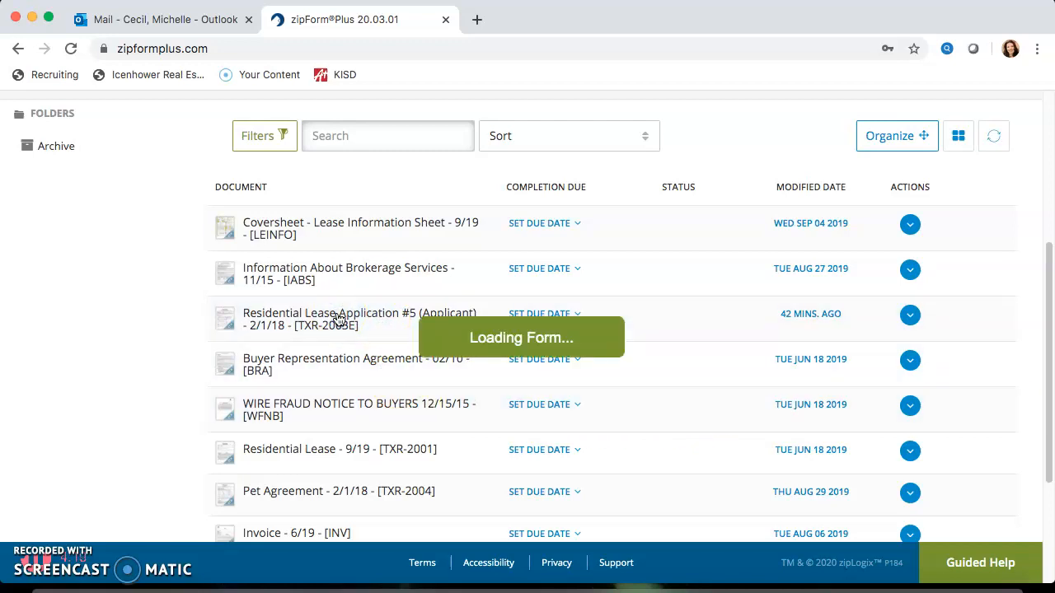
pyautogui.click(359, 319)
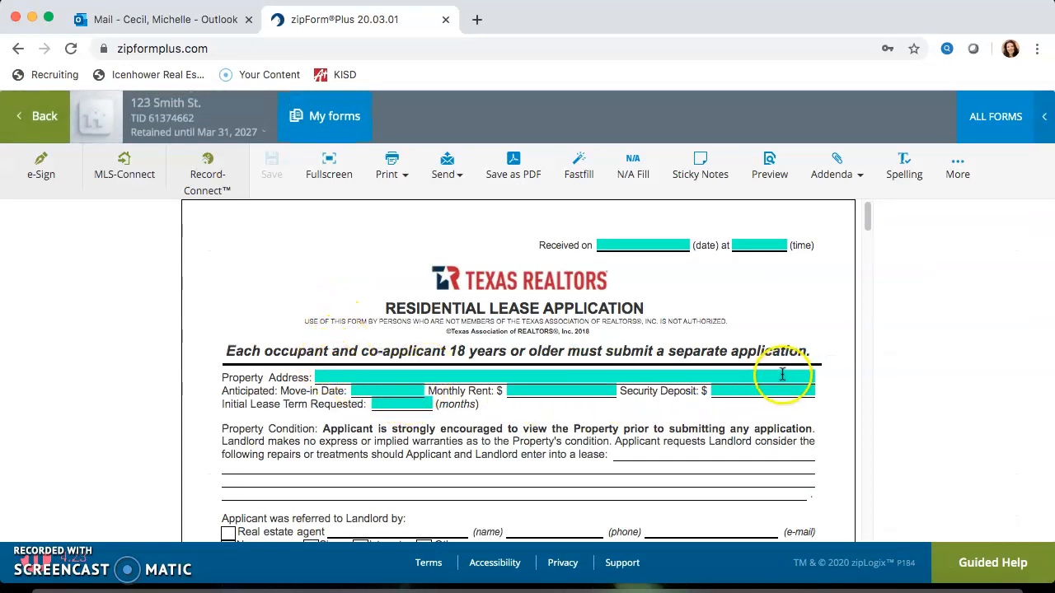
pyautogui.moveTo(325, 389)
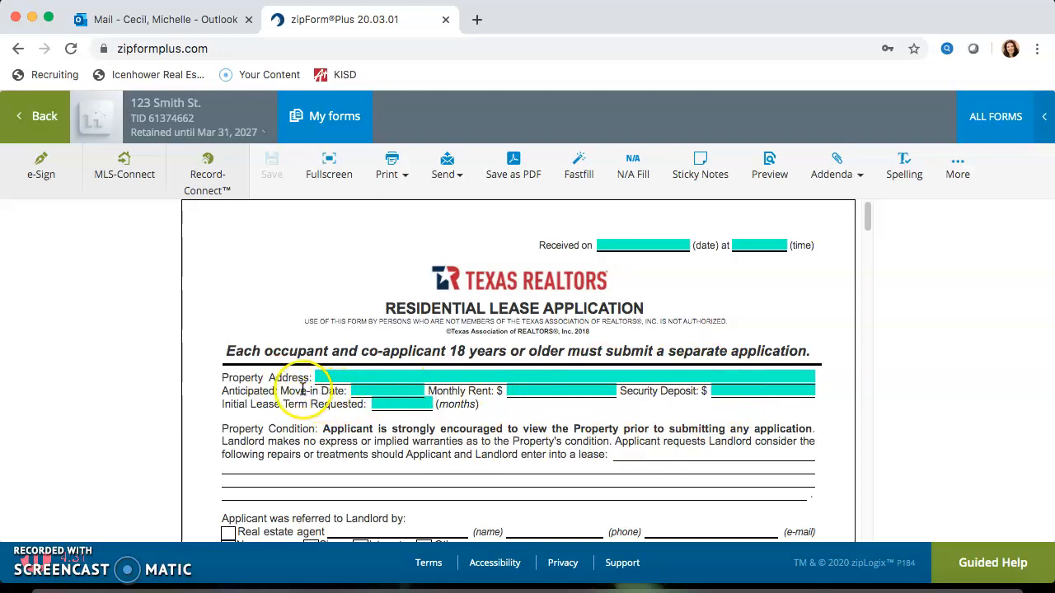
pyautogui.scroll(-3)
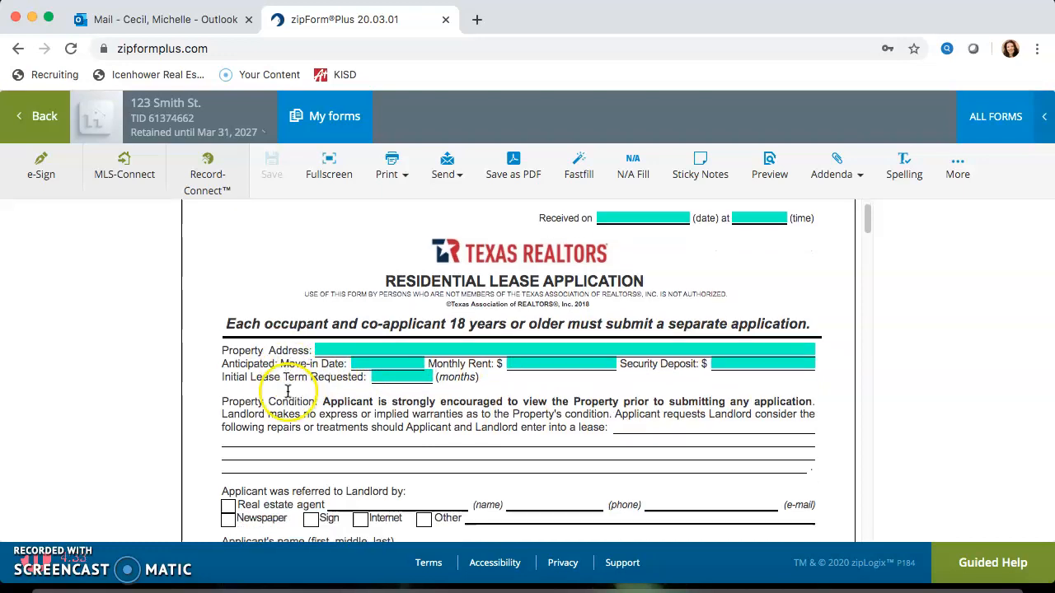
pyautogui.scroll(-3)
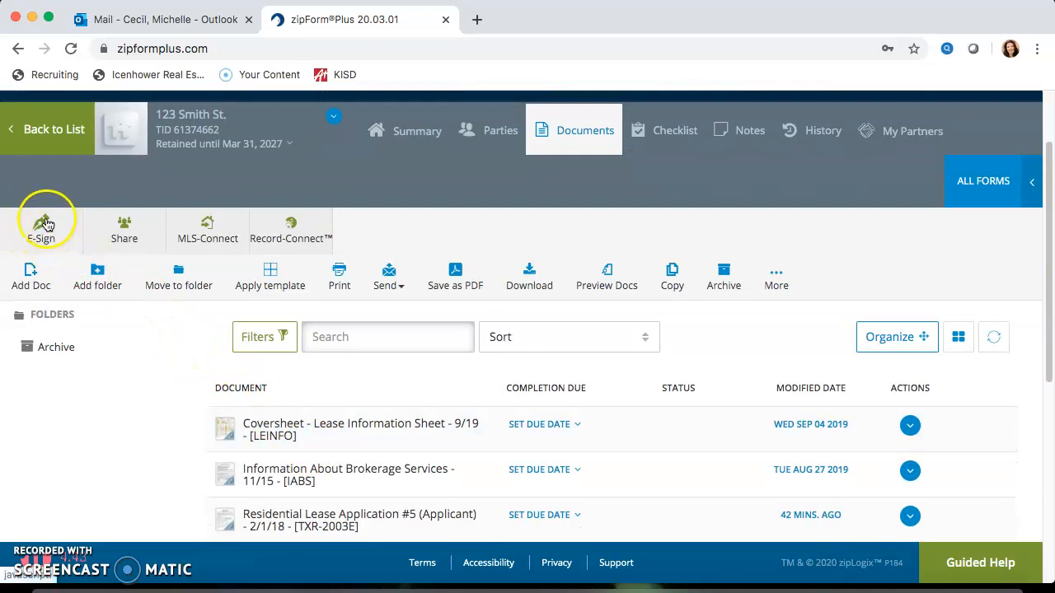
# Start a new e-signature packet and bring up its document selection list.
pyautogui.click(41, 230)
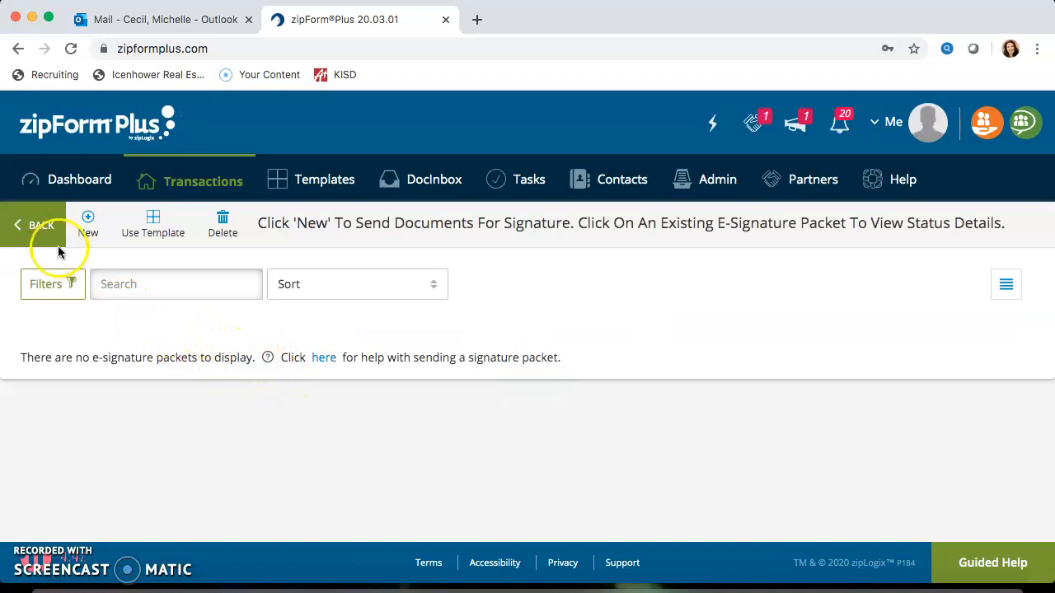
pyautogui.click(87, 223)
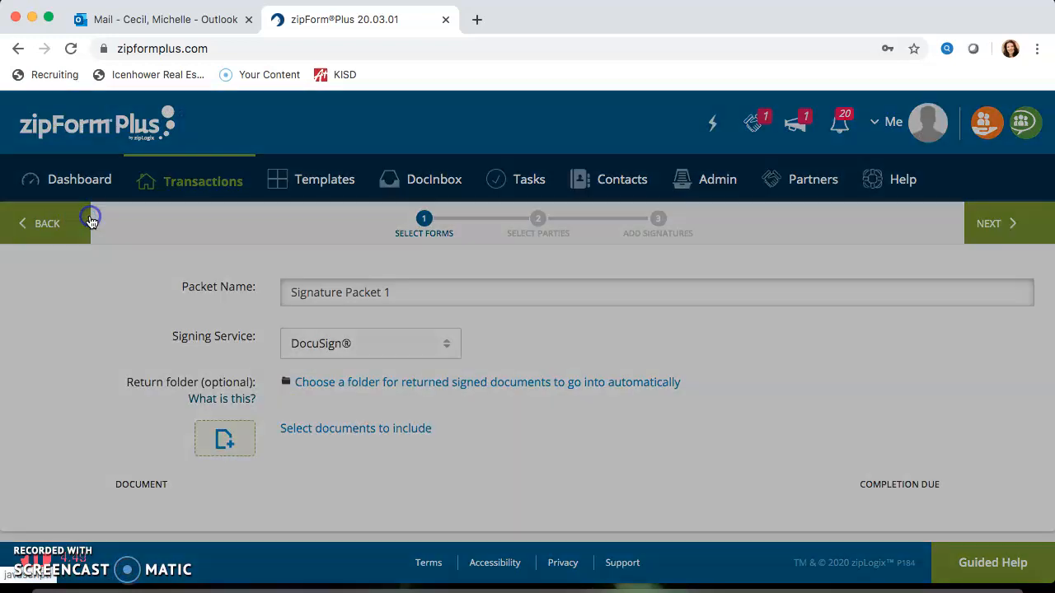
pyautogui.click(355, 428)
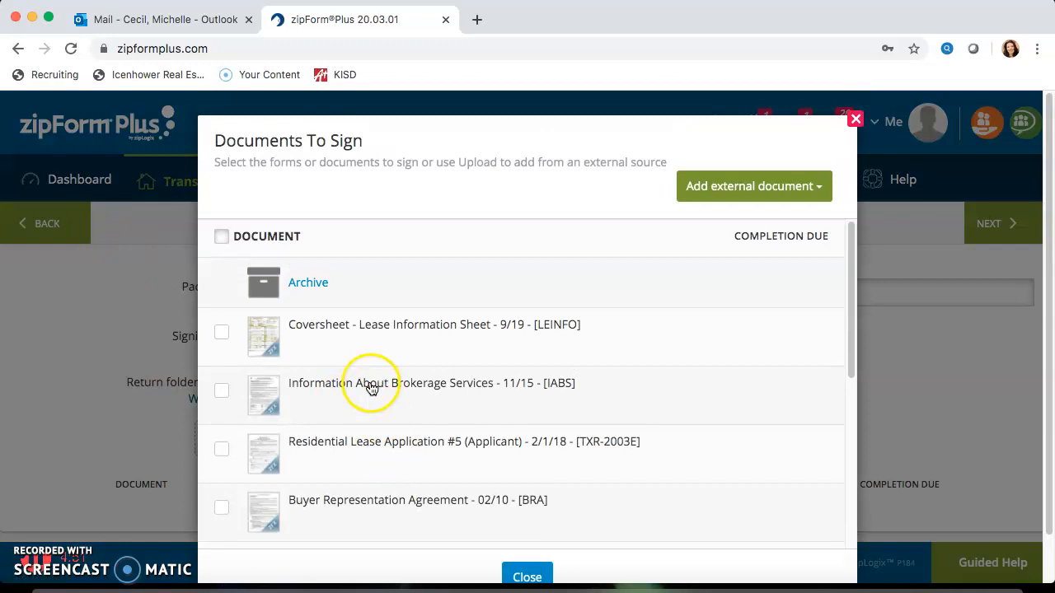
pyautogui.moveTo(363, 431)
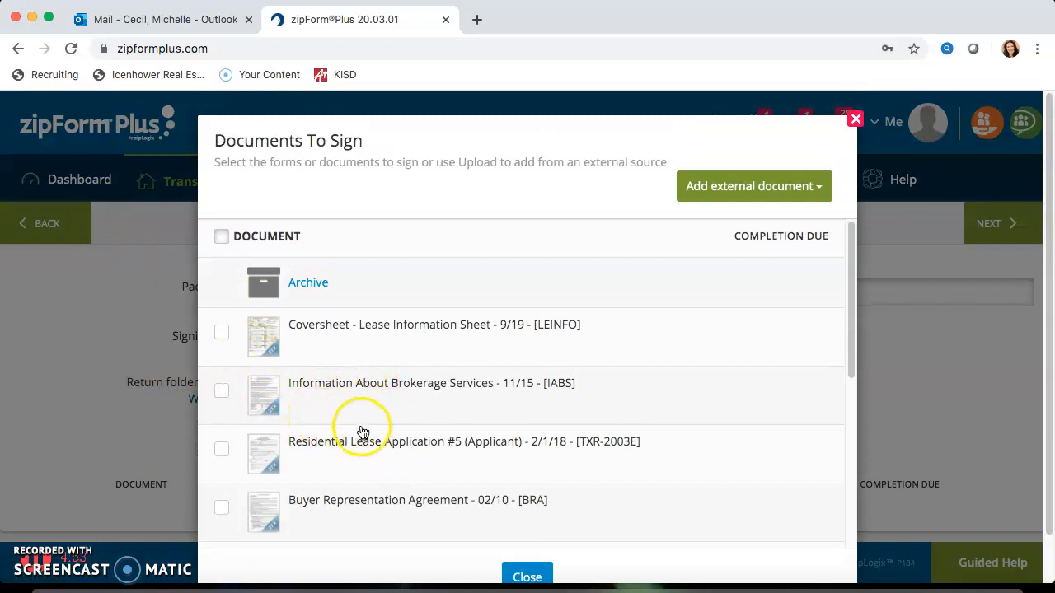
# Include Residential Lease Applications #5 and #6 in the packet.
pyautogui.scroll(-3)
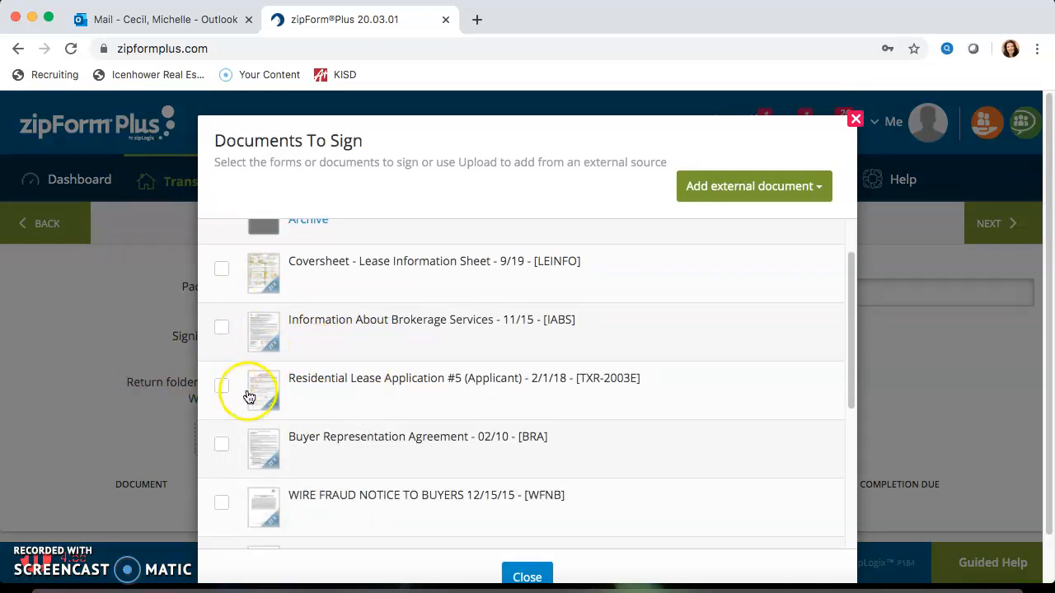
pyautogui.click(221, 386)
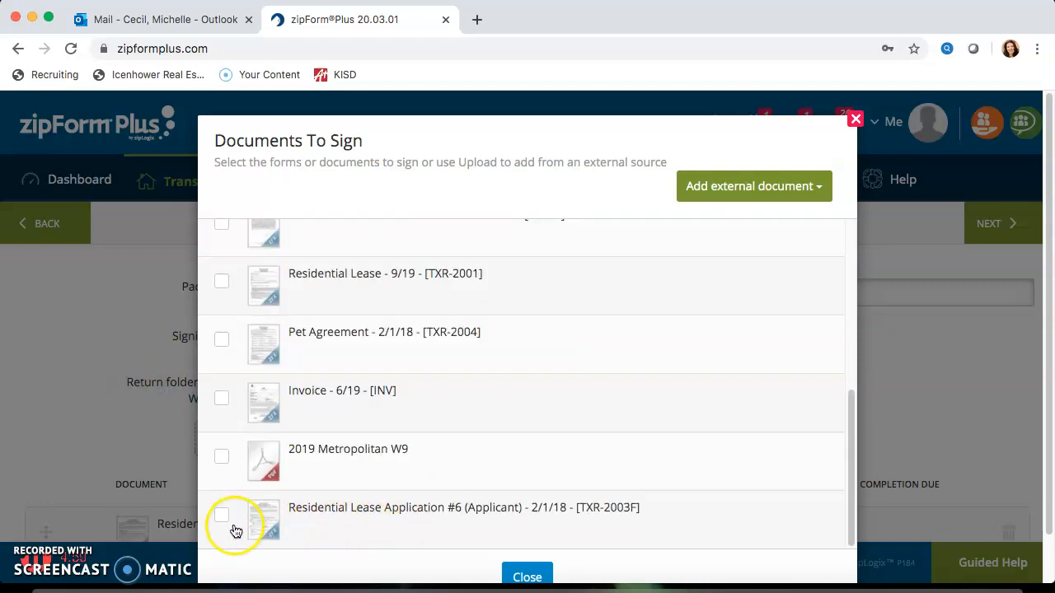
pyautogui.click(222, 515)
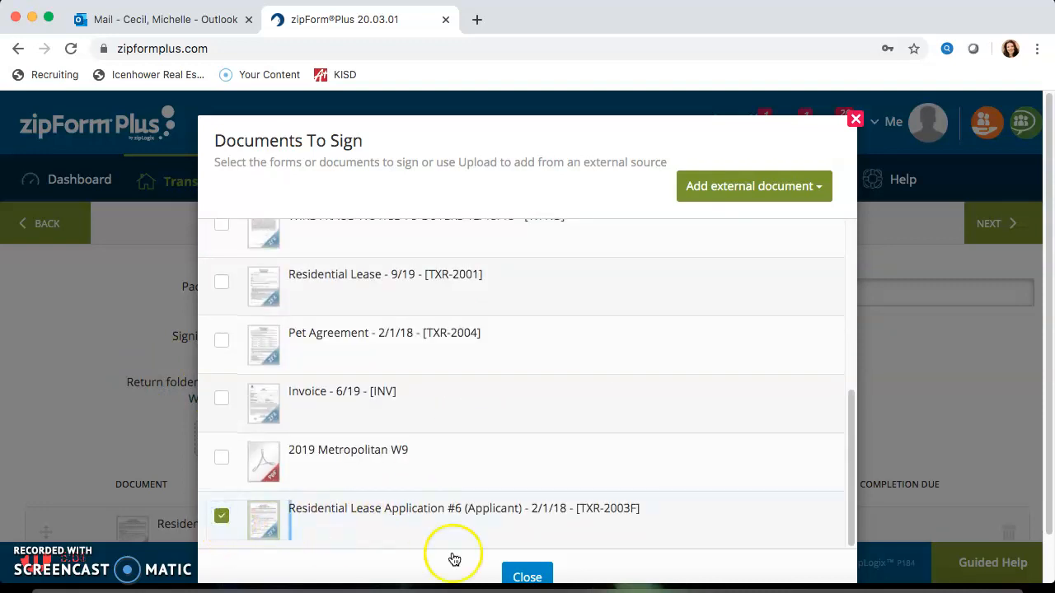
pyautogui.click(528, 577)
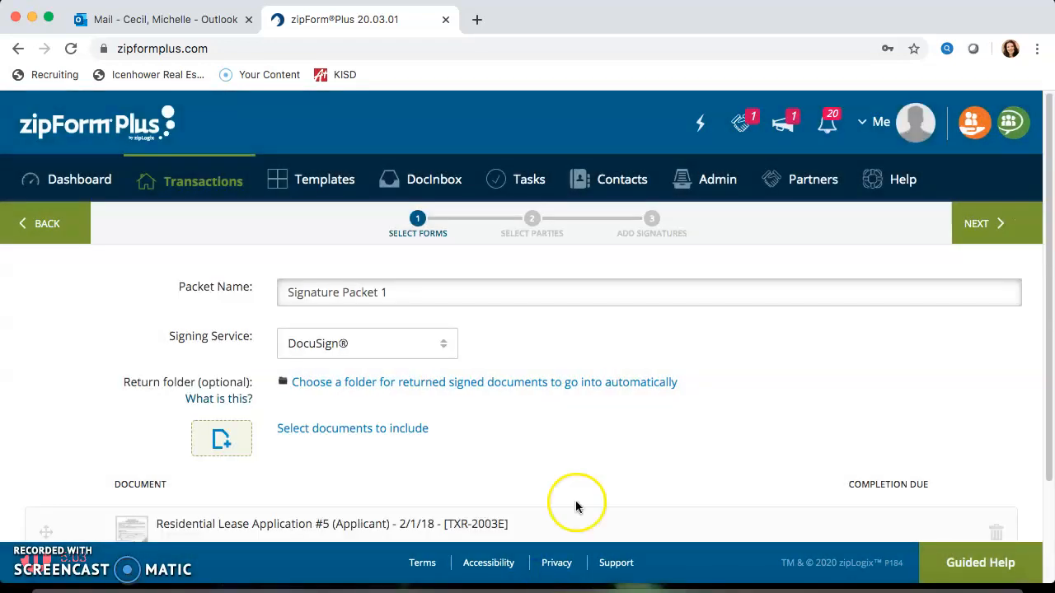
pyautogui.moveTo(334, 336)
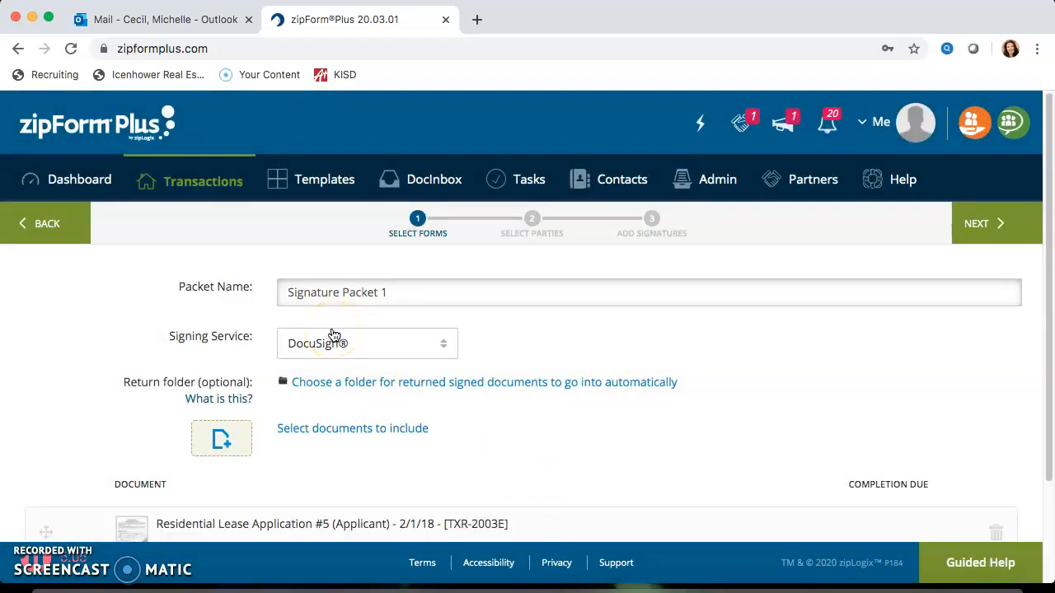
pyautogui.moveTo(264, 329)
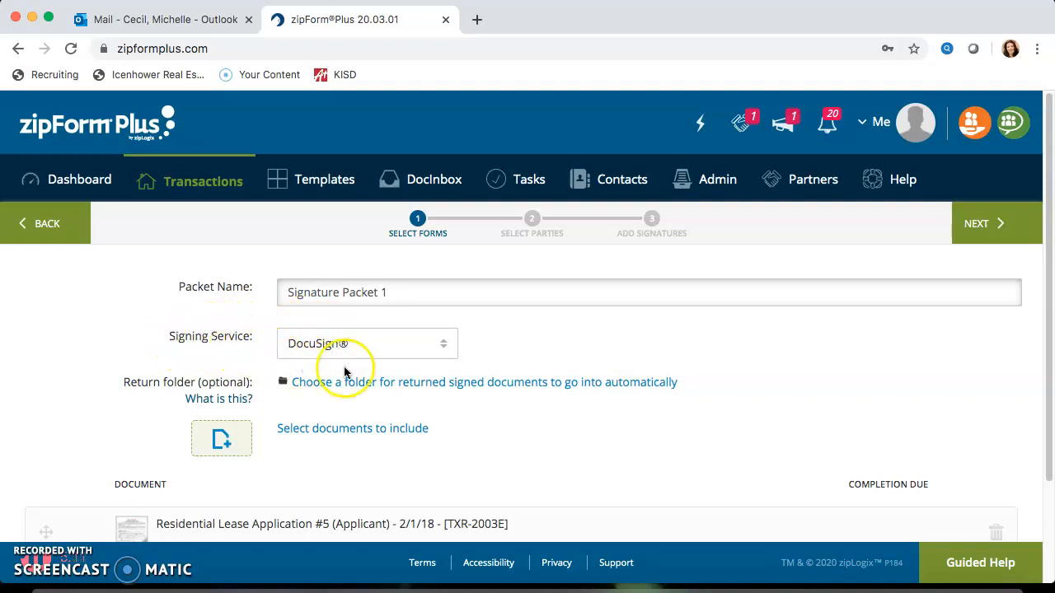
pyautogui.moveTo(397, 338)
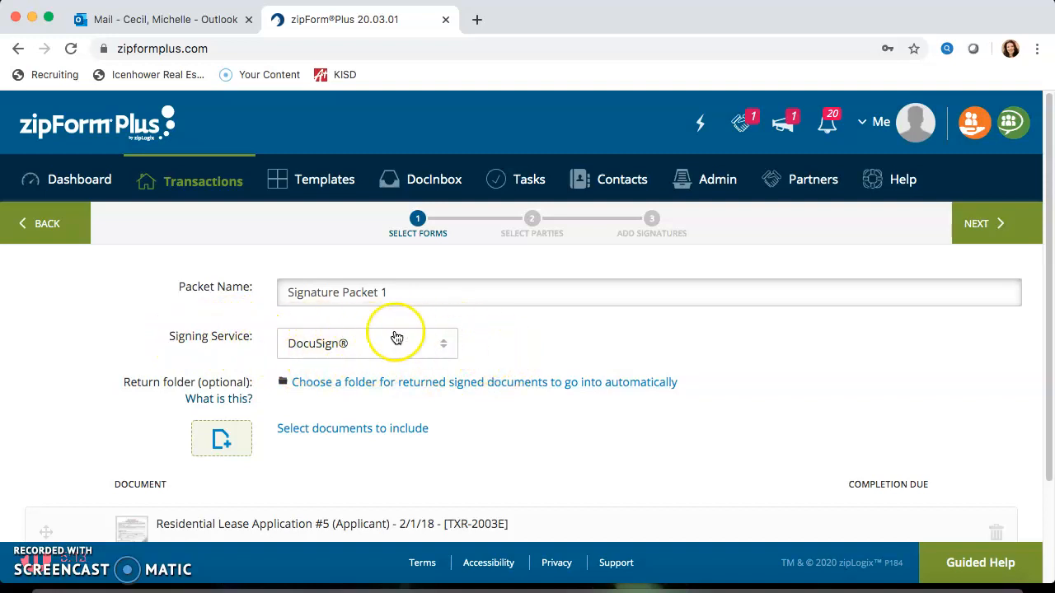
pyautogui.moveTo(452, 350)
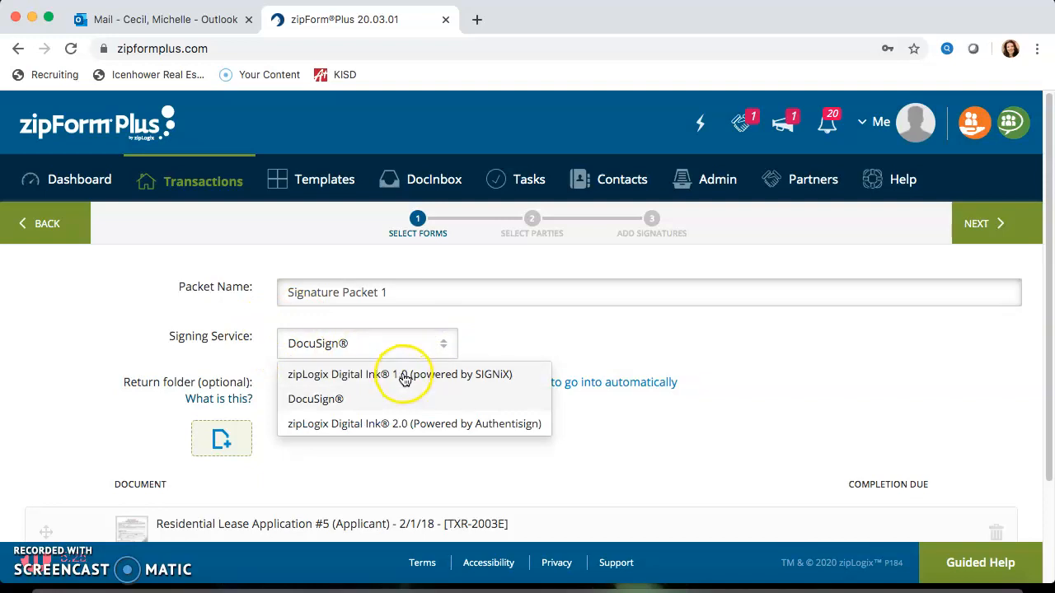
# Switch the signing service to zipLogix Digital Ink 1.0 and begin renaming the packet 'Le…'.
pyautogui.click(399, 374)
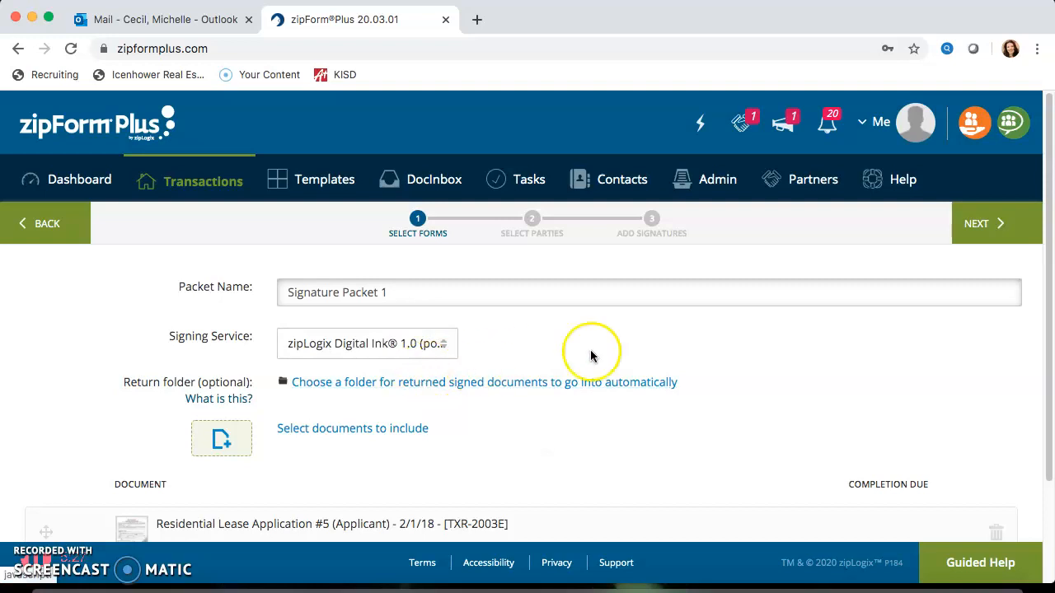
pyautogui.click(358, 293)
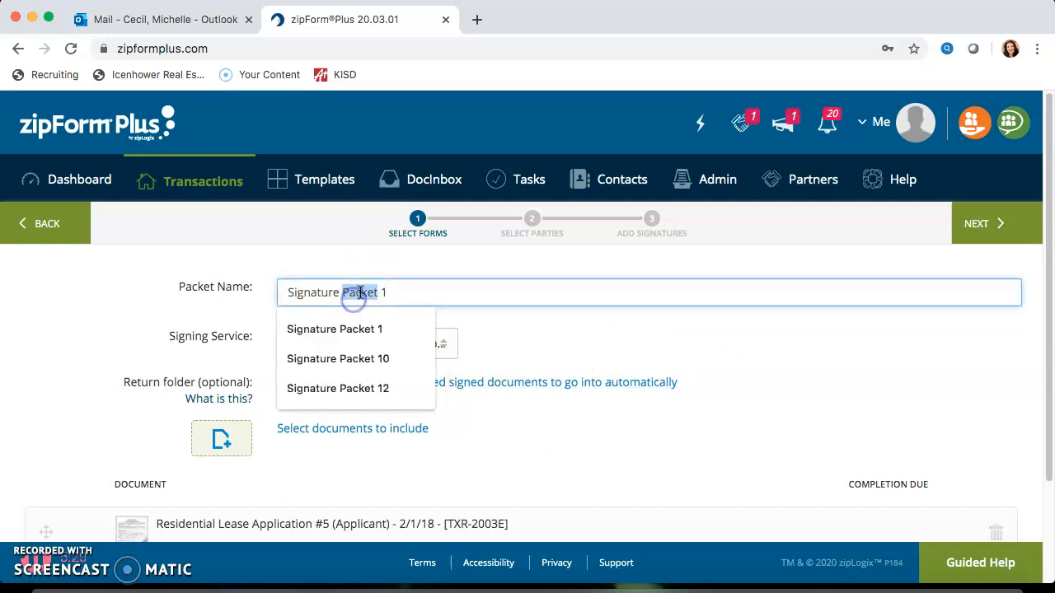
pyautogui.write('Le')
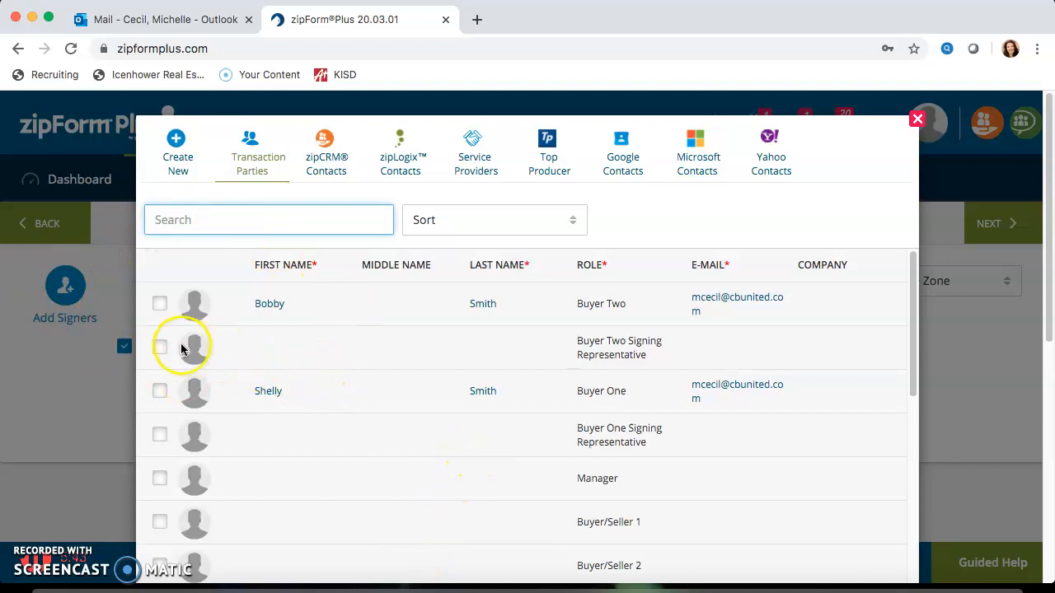
pyautogui.click(159, 303)
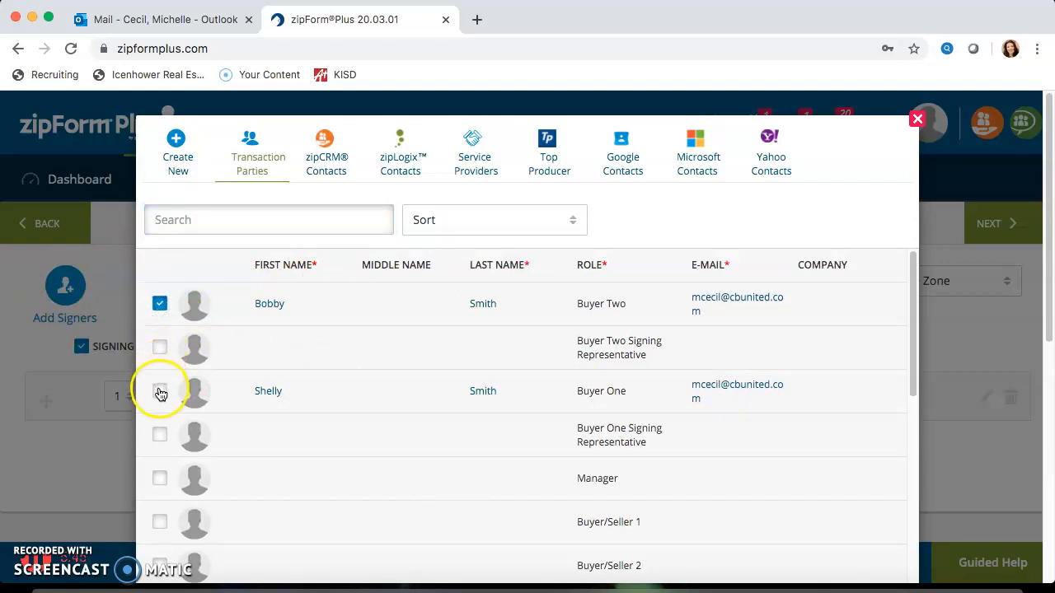
pyautogui.click(159, 391)
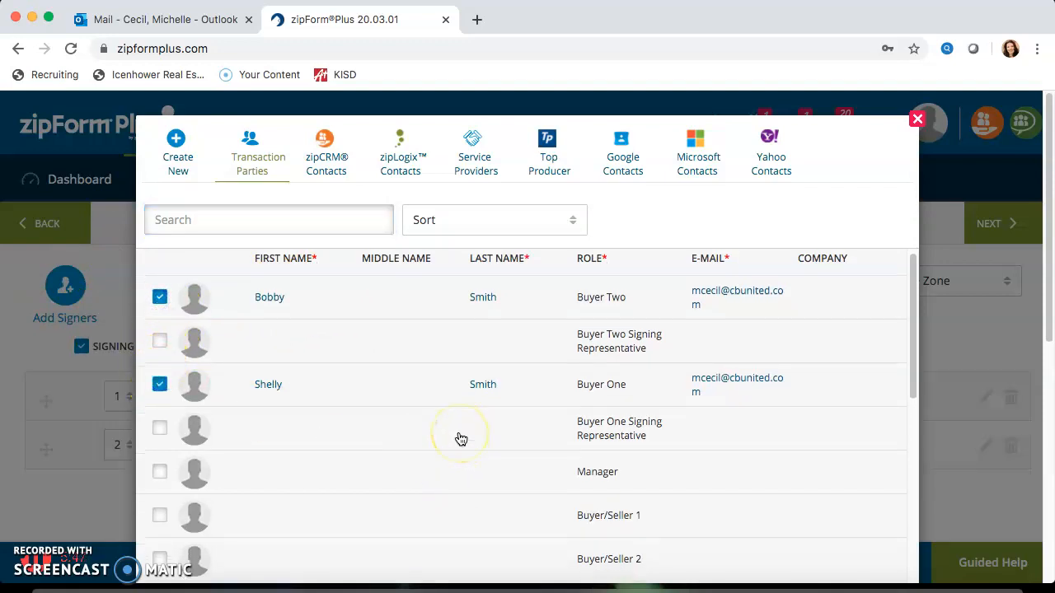
pyautogui.scroll(-3)
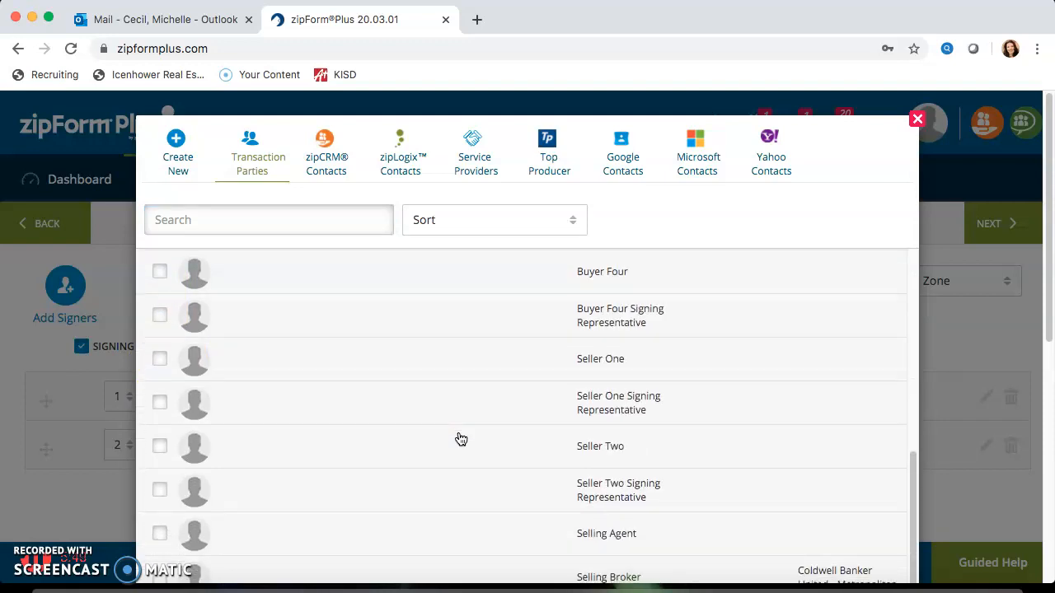
pyautogui.click(916, 119)
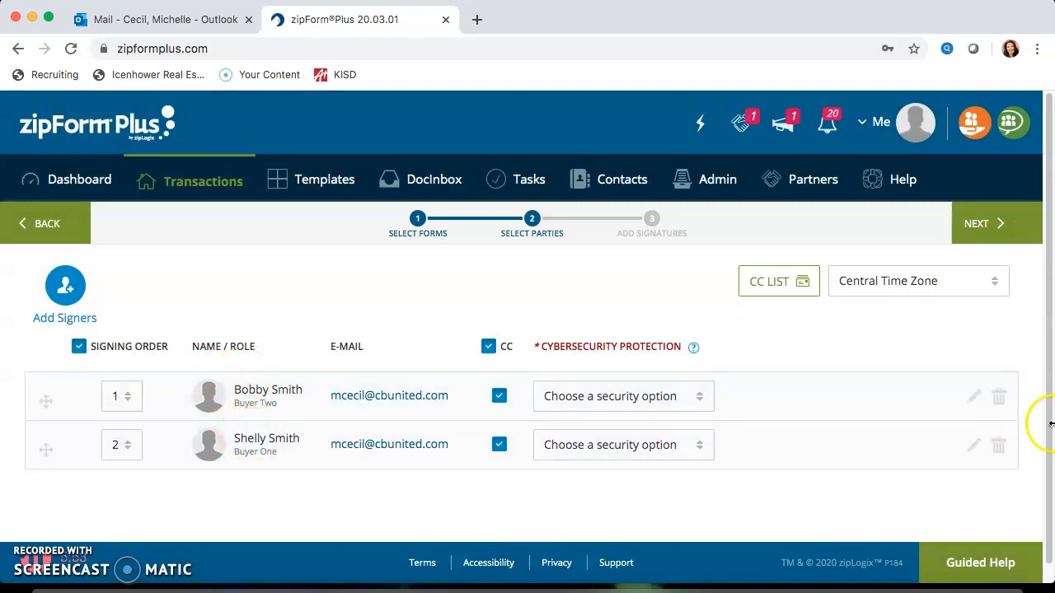
pyautogui.moveTo(977, 223)
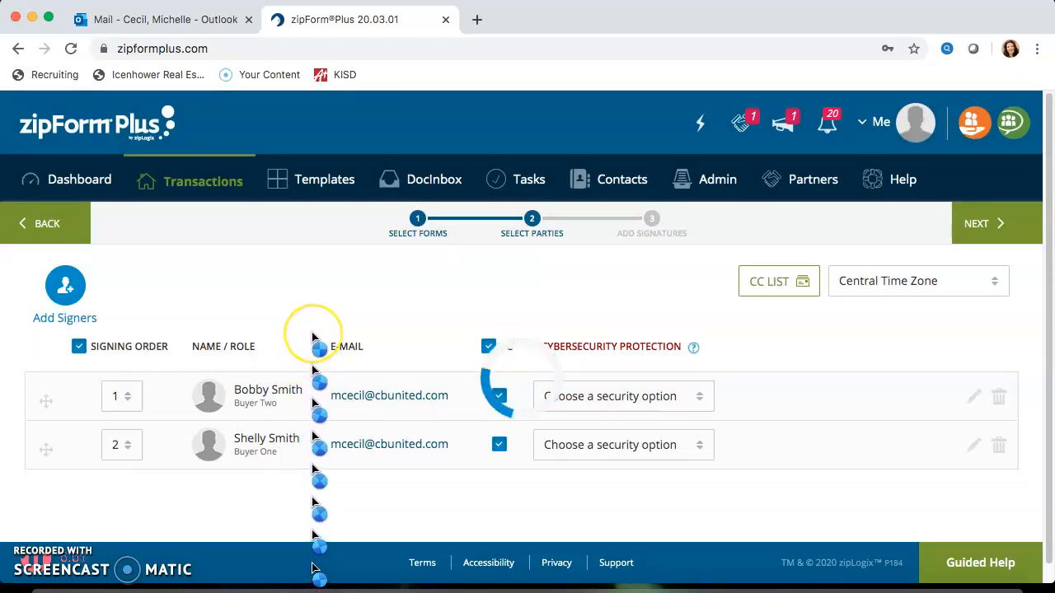
pyautogui.click(983, 223)
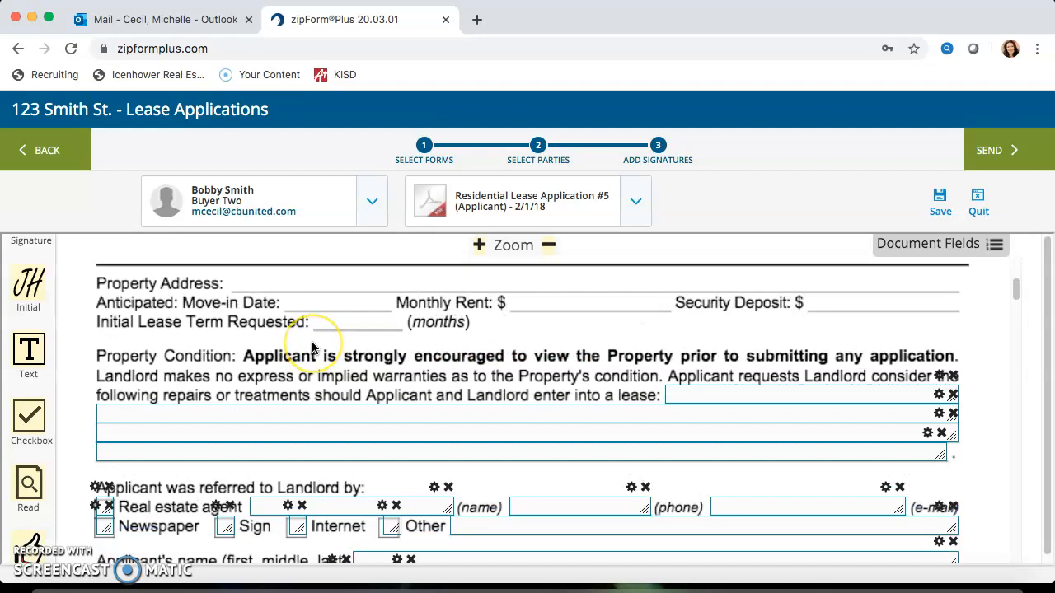
pyautogui.scroll(-3)
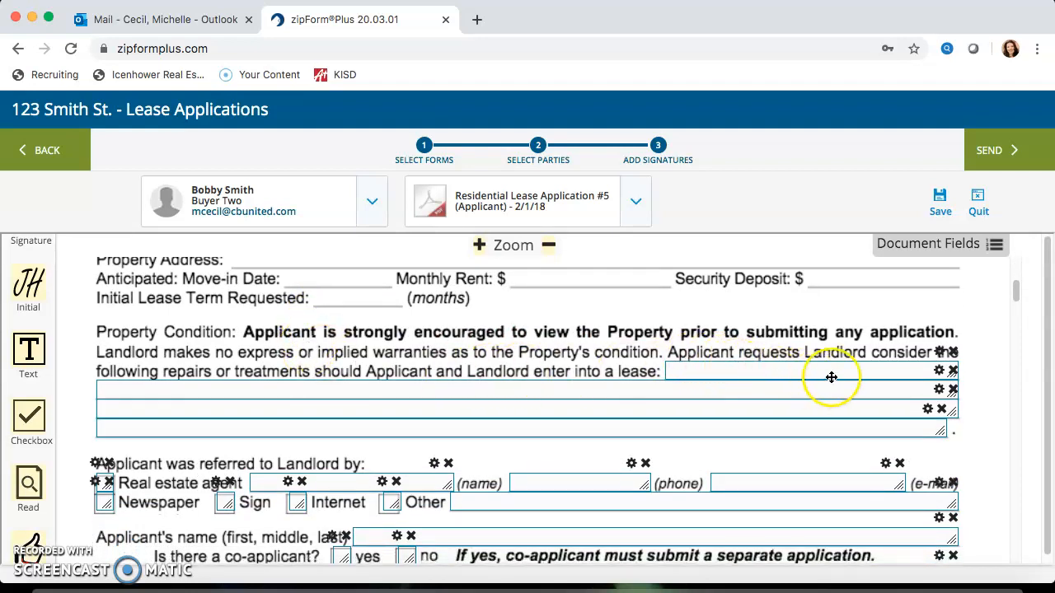
pyautogui.moveTo(840, 412)
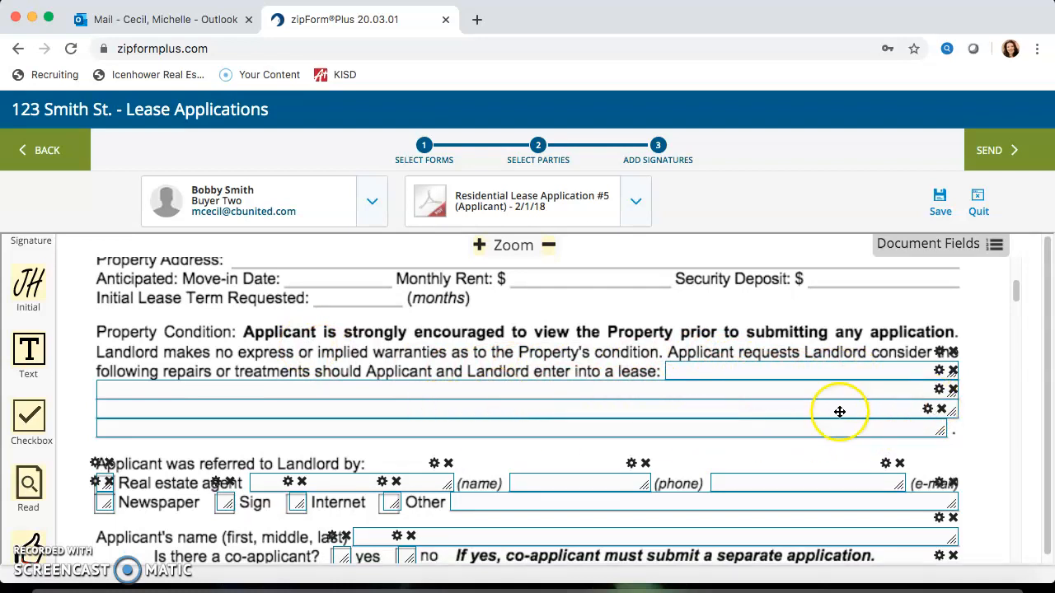
pyautogui.scroll(-3)
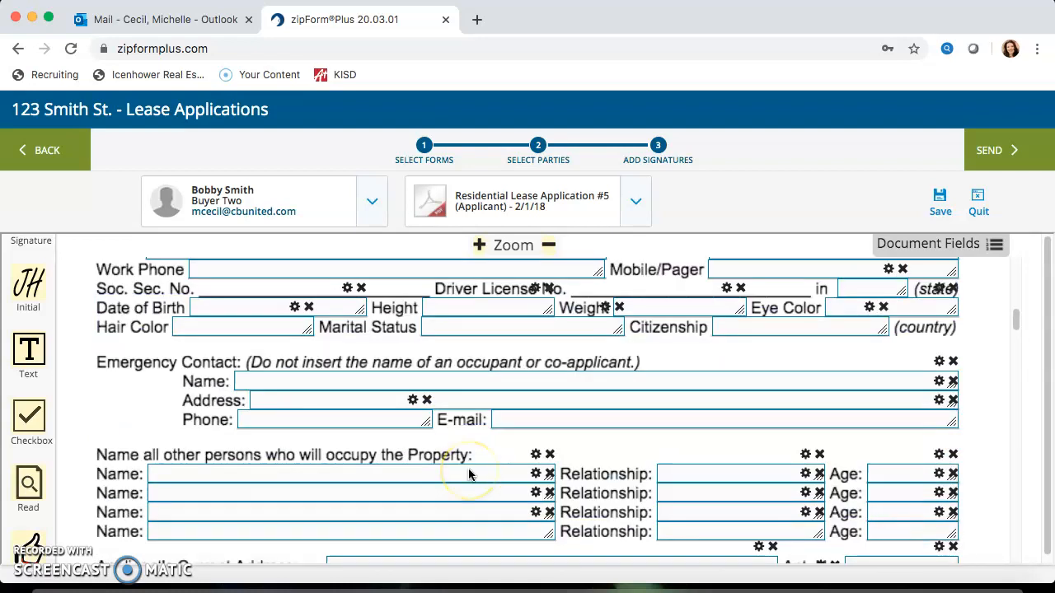
pyautogui.scroll(-3)
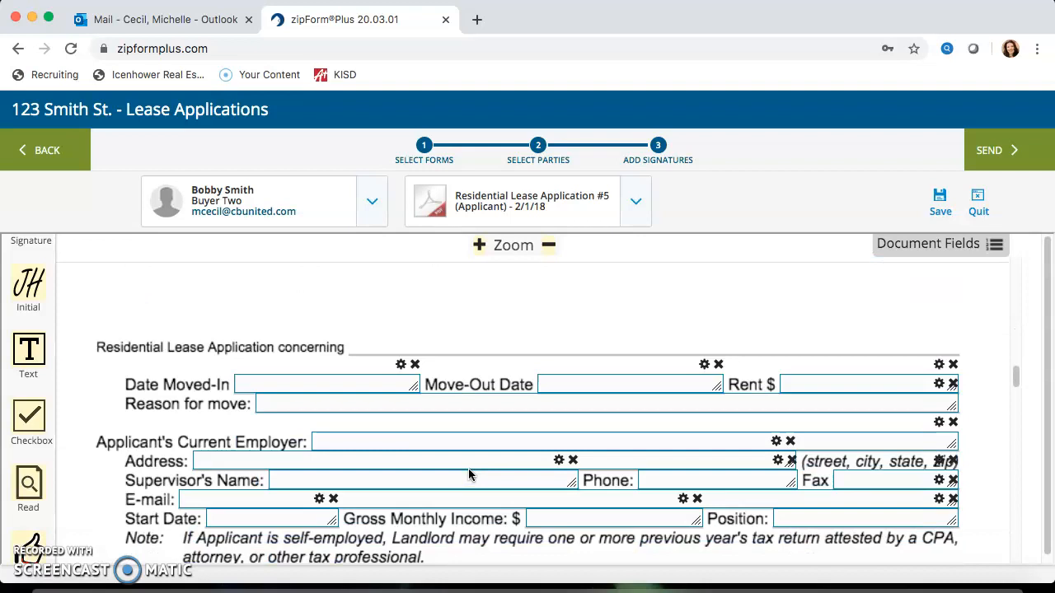
pyautogui.scroll(-3)
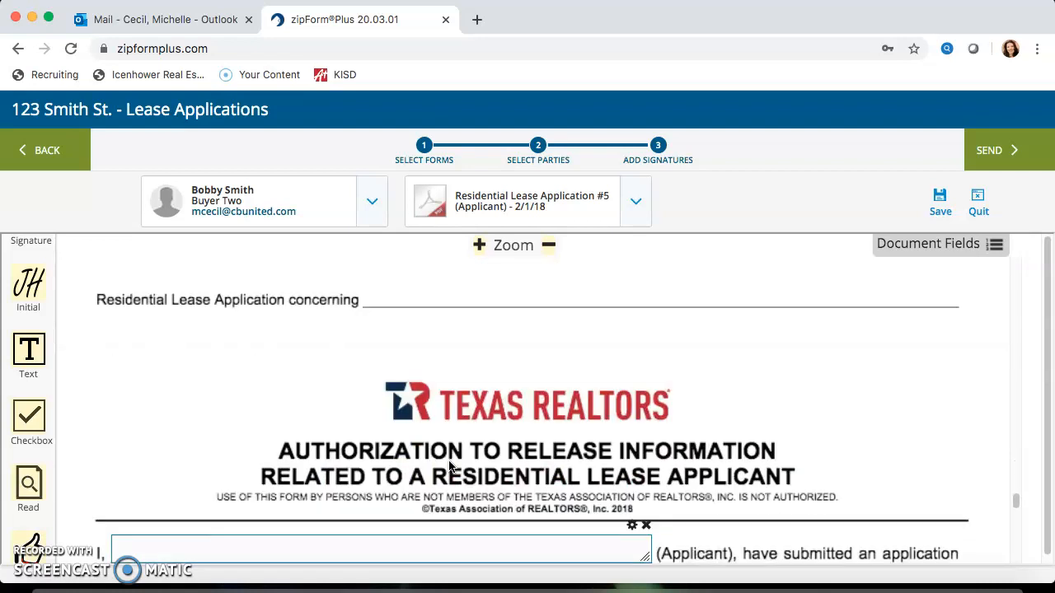
pyautogui.scroll(-3)
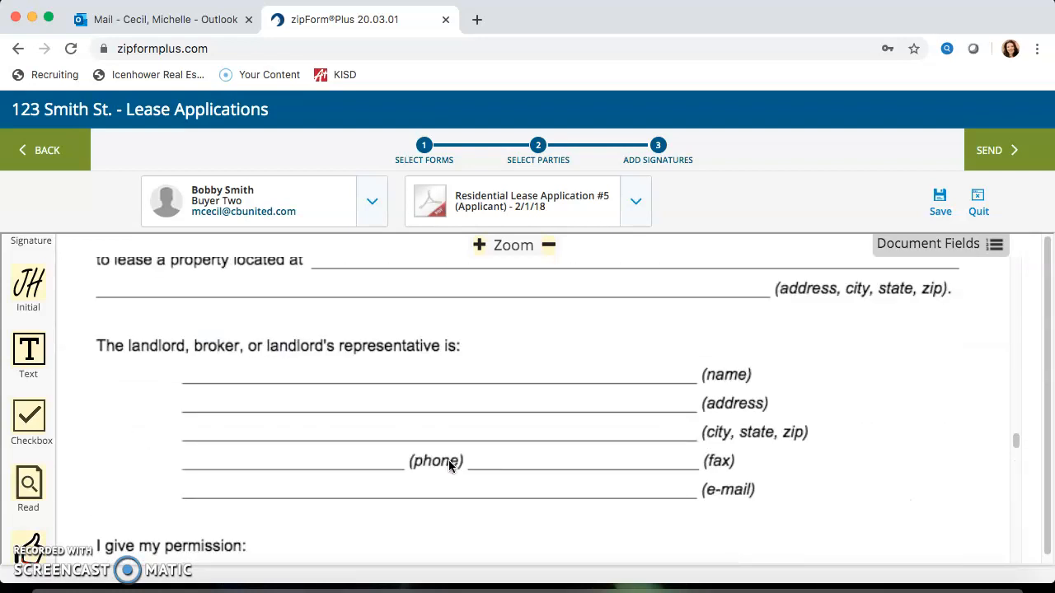
pyautogui.scroll(-3)
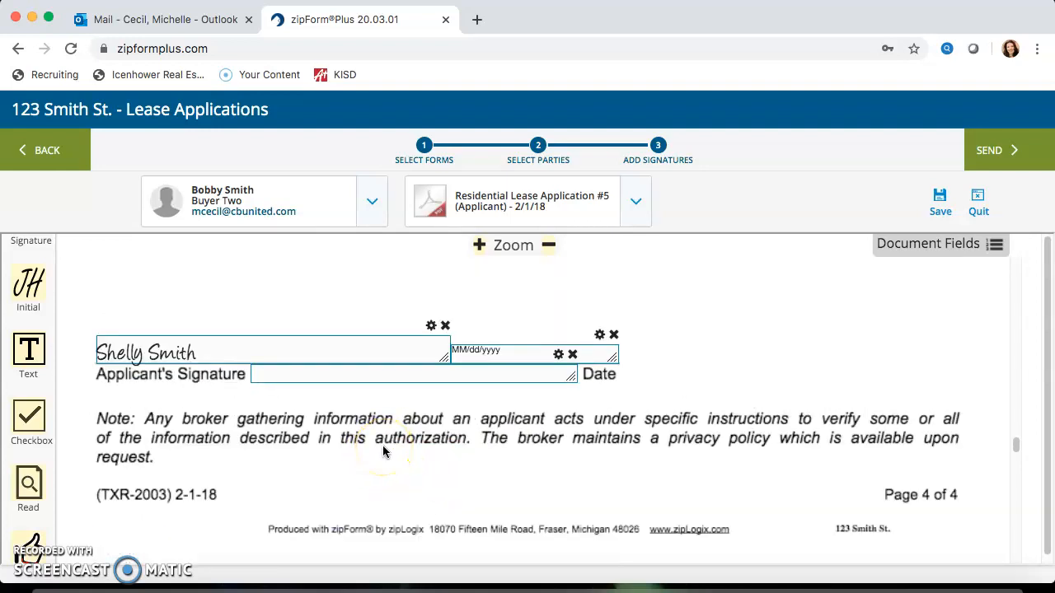
pyautogui.scroll(-3)
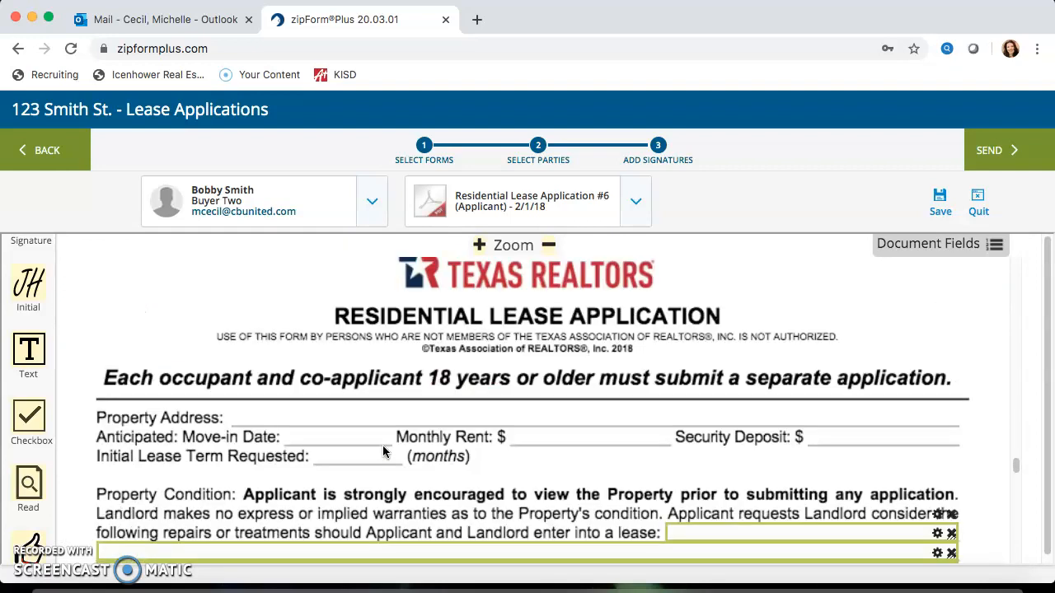
# Scroll through Residential Lease Application #6 to page 2, reviewing its highlighted fields.
pyautogui.scroll(-3)
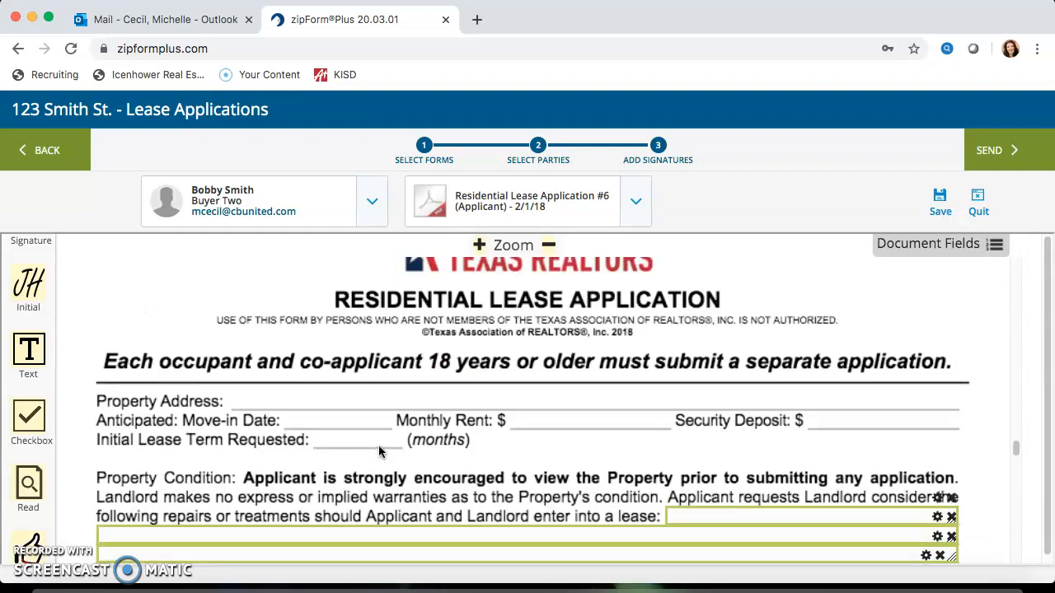
pyautogui.scroll(-3)
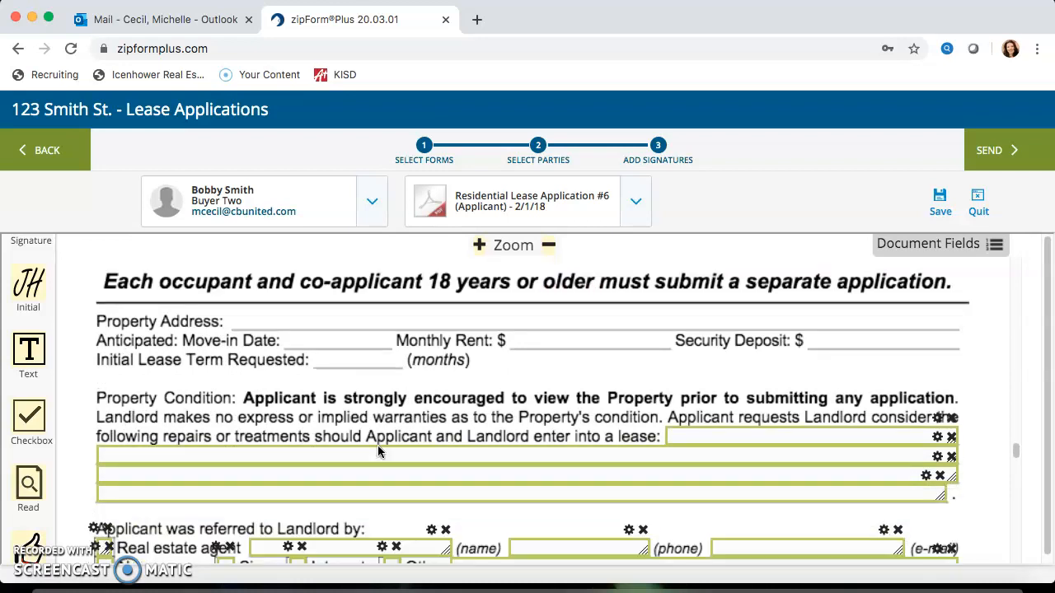
pyautogui.scroll(-3)
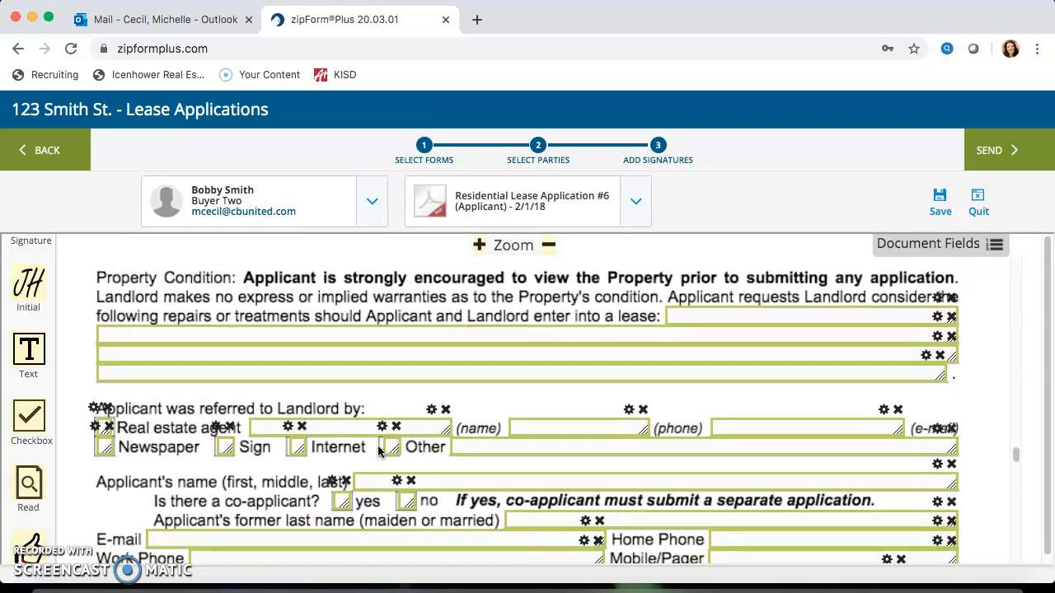
pyautogui.scroll(-3)
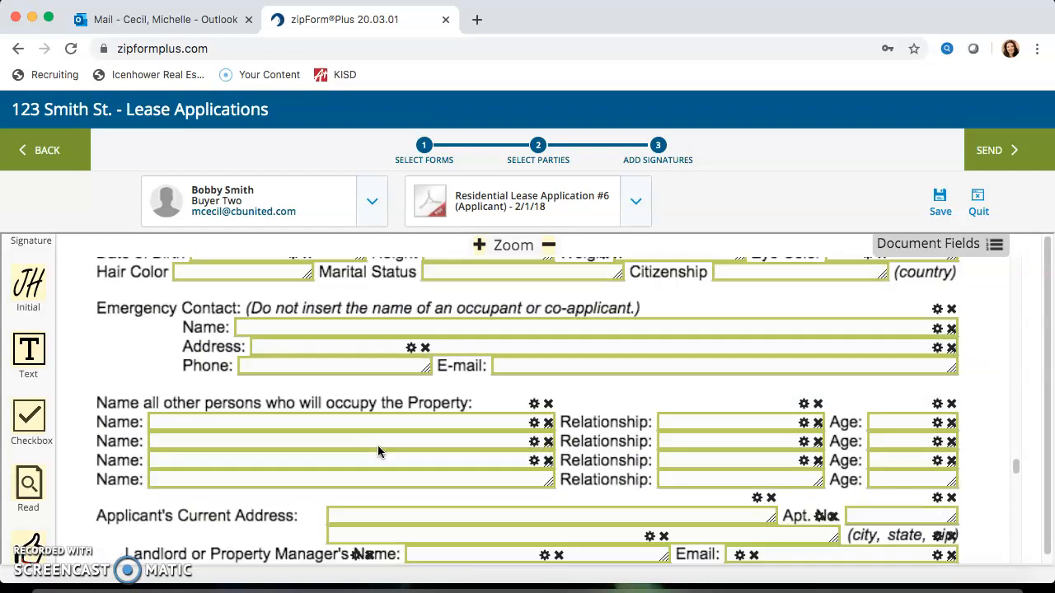
pyautogui.scroll(-3)
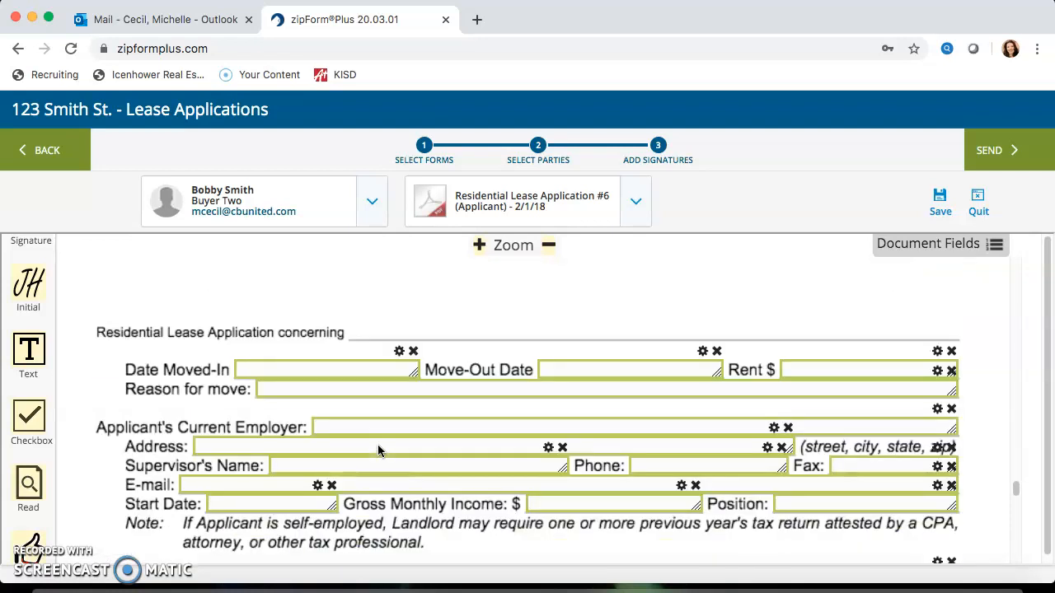
pyautogui.scroll(-3)
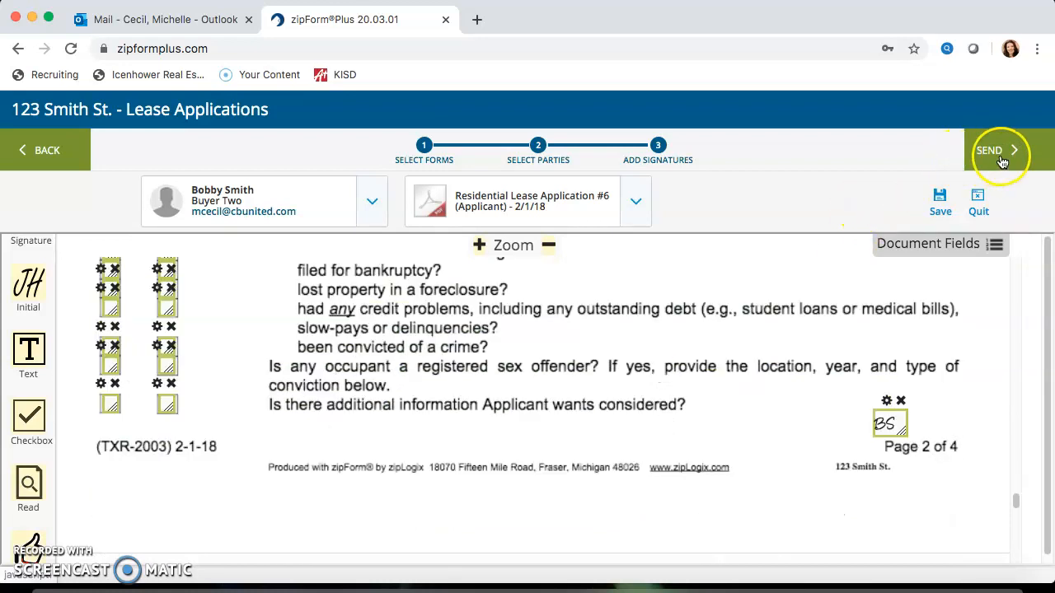
pyautogui.moveTo(482, 441)
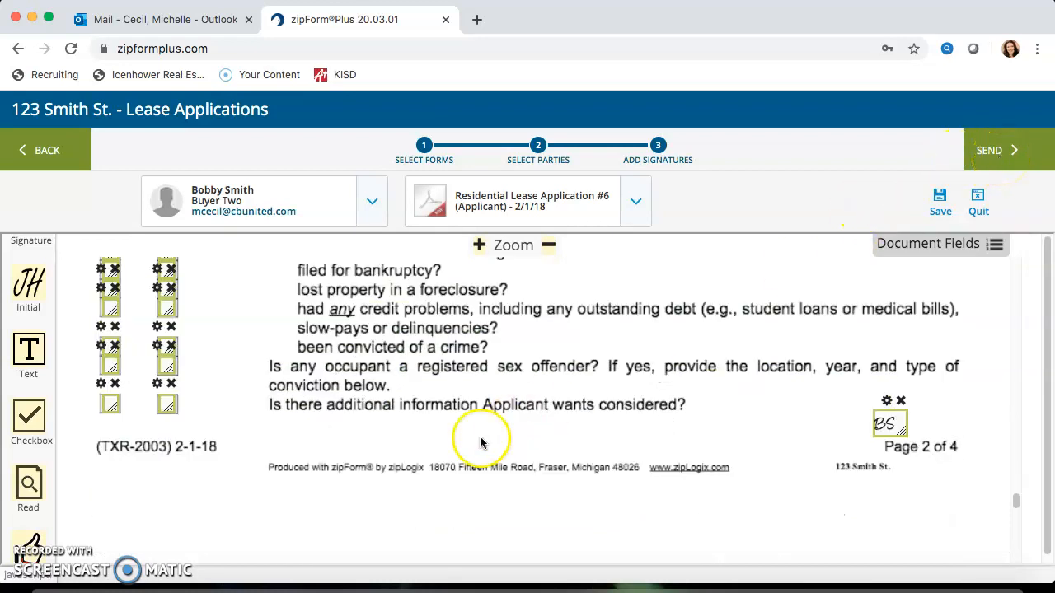
pyautogui.scroll(-3)
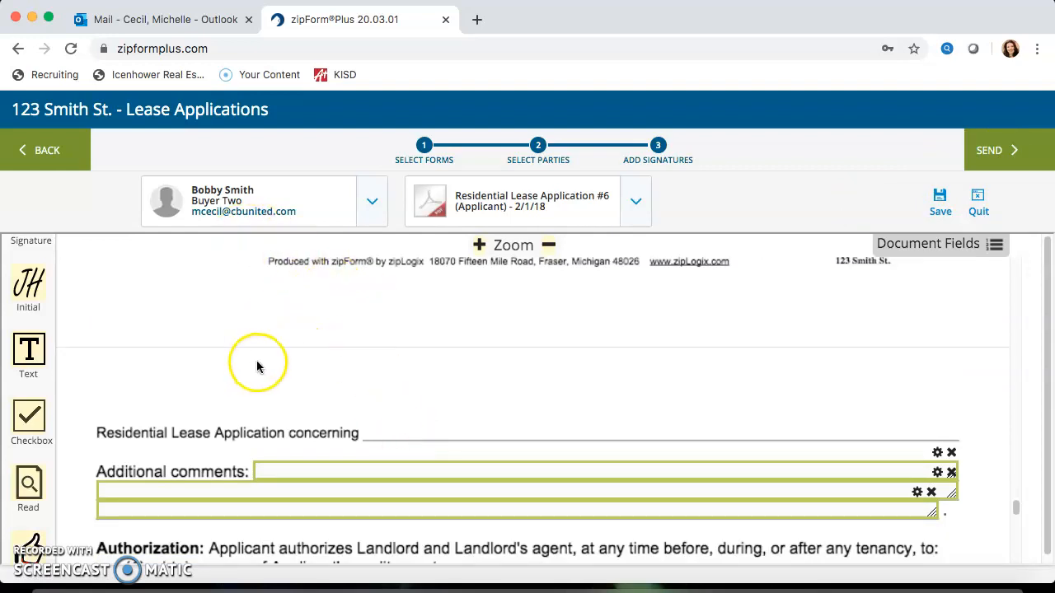
pyautogui.moveTo(255, 369)
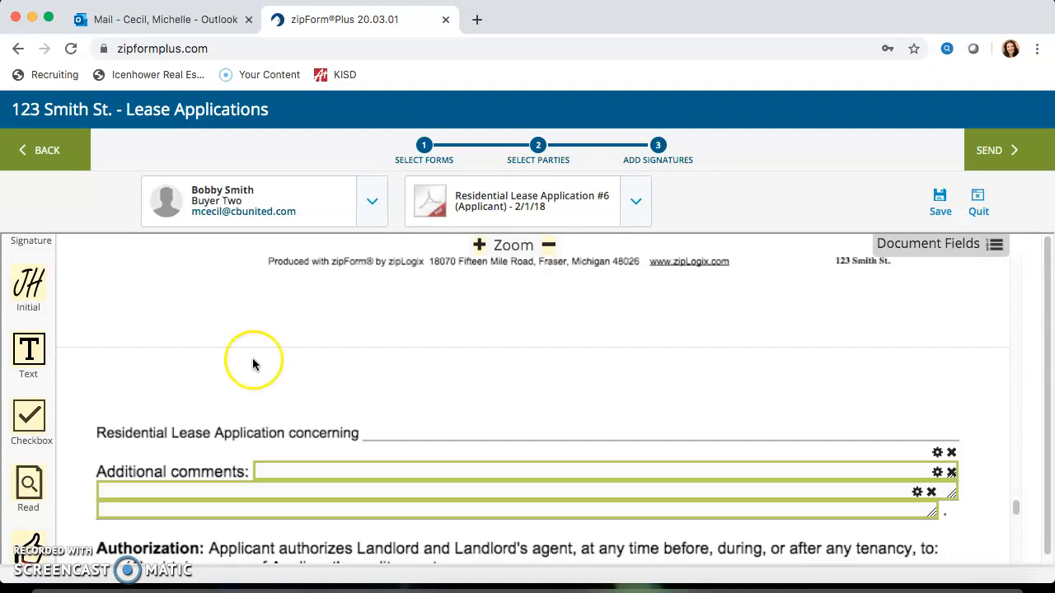
pyautogui.moveTo(243, 384)
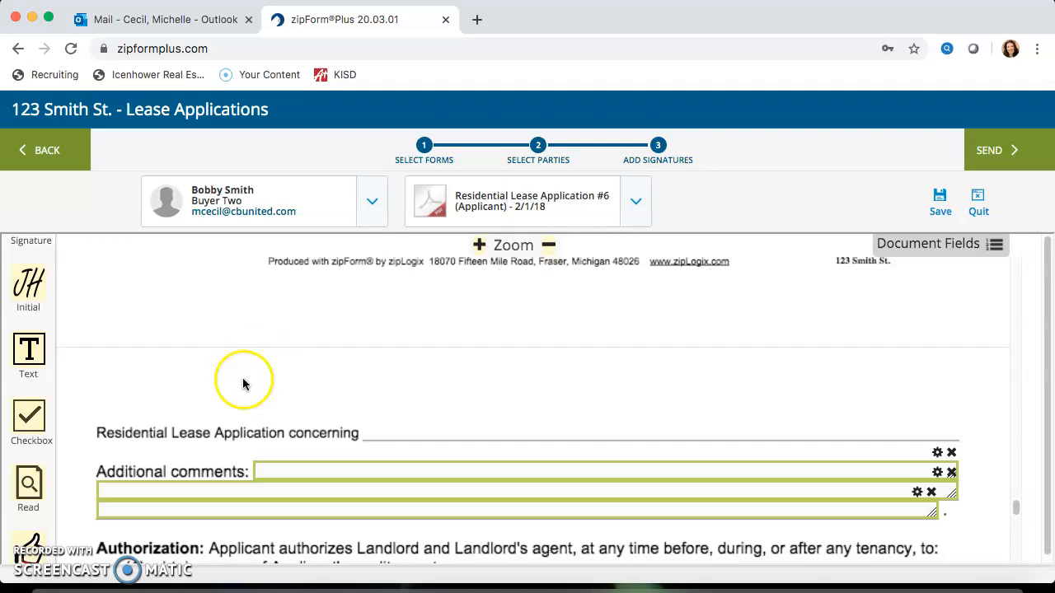